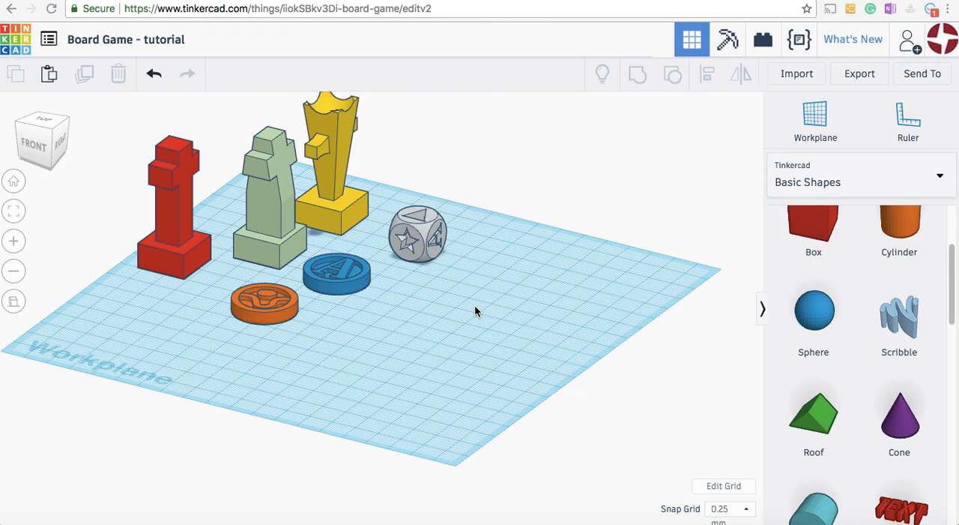
mouse_move(410, 307)
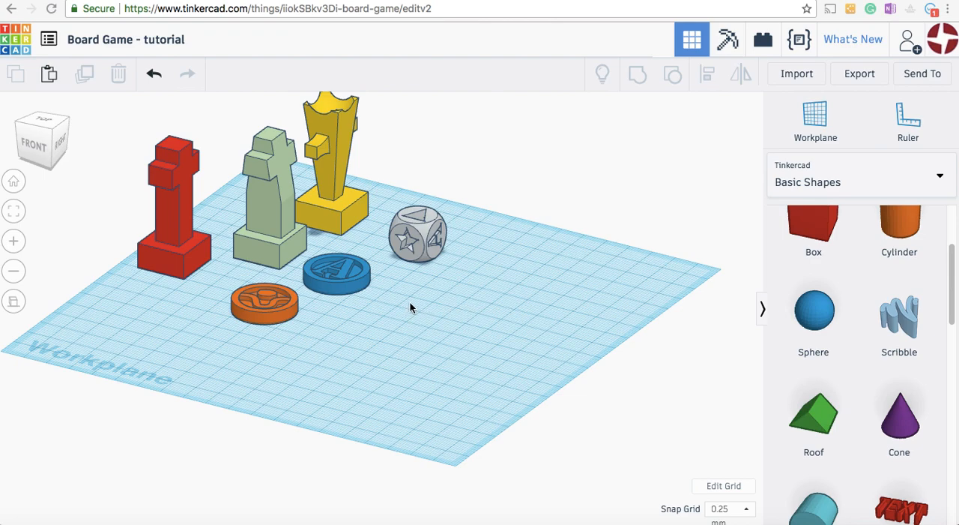
mouse_move(297, 257)
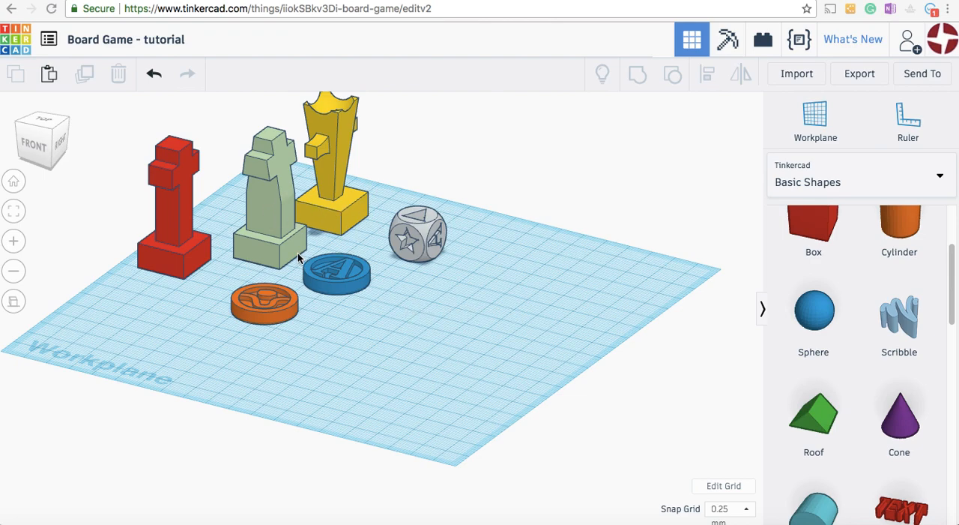
mouse_move(48, 29)
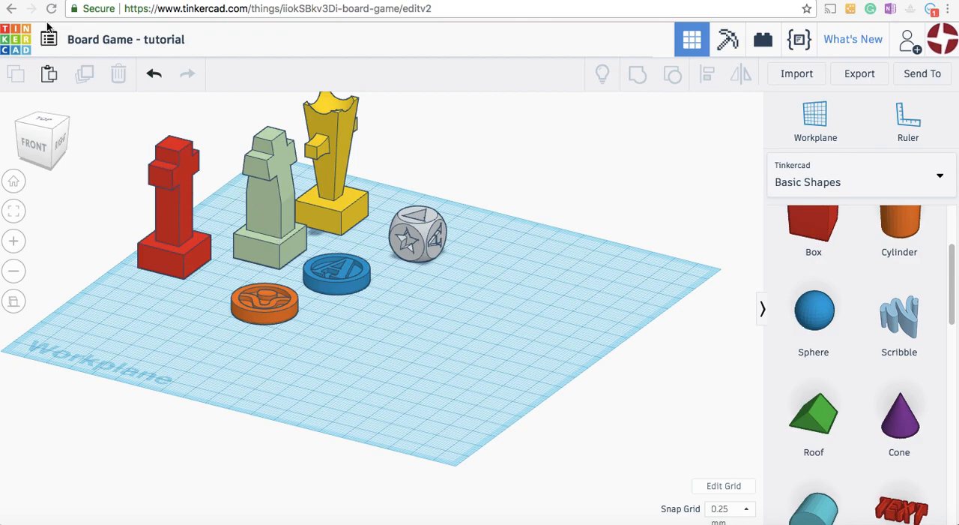
mouse_move(314, 196)
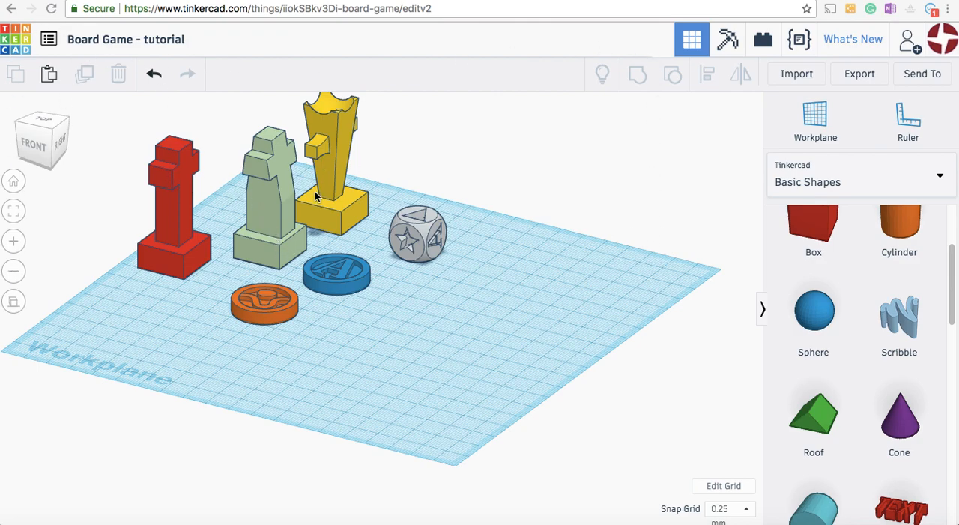
mouse_move(127, 185)
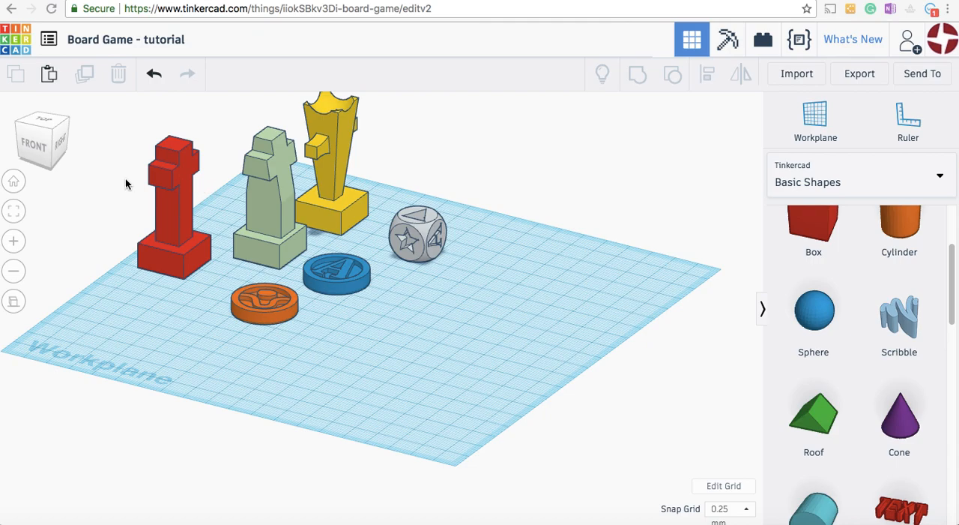
mouse_move(194, 270)
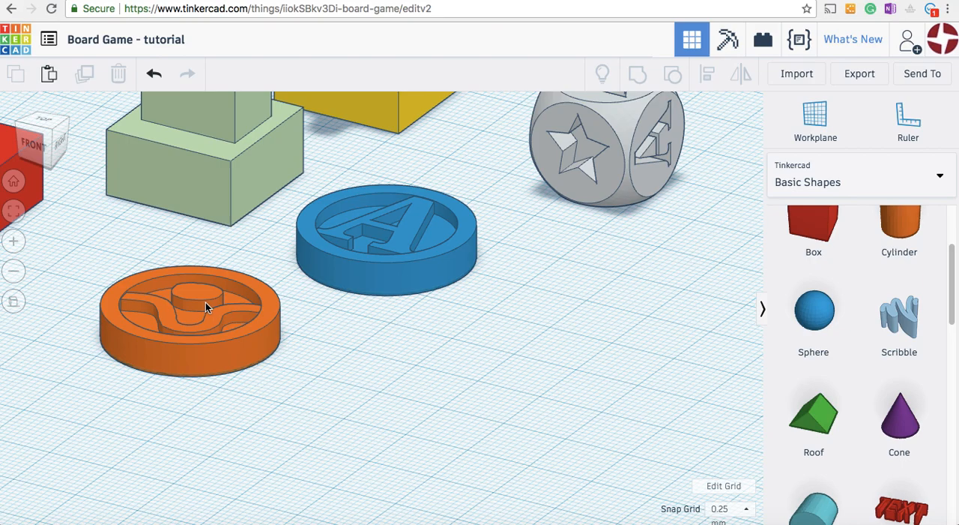
mouse_move(200, 305)
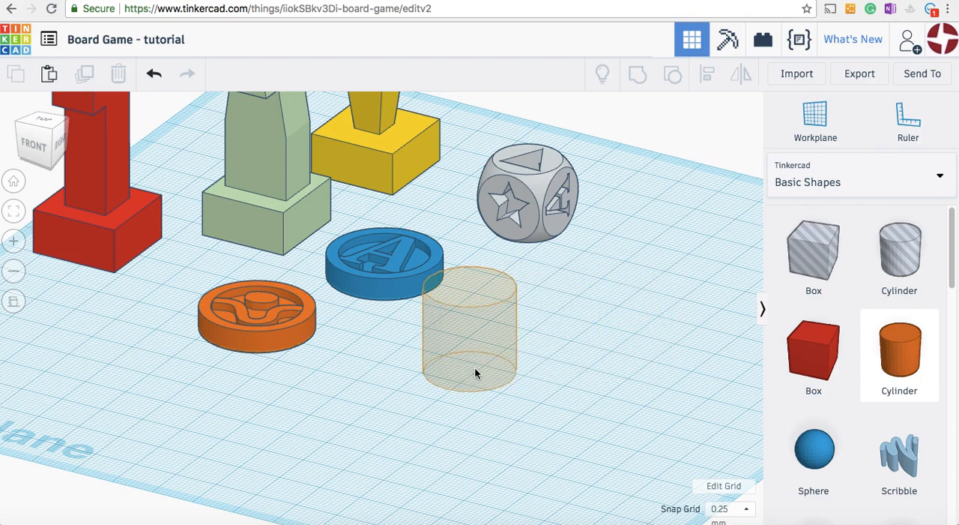
Place a new cylinder beside the blue tile and resize its footprint to 25 by 25 mm
click(468, 330)
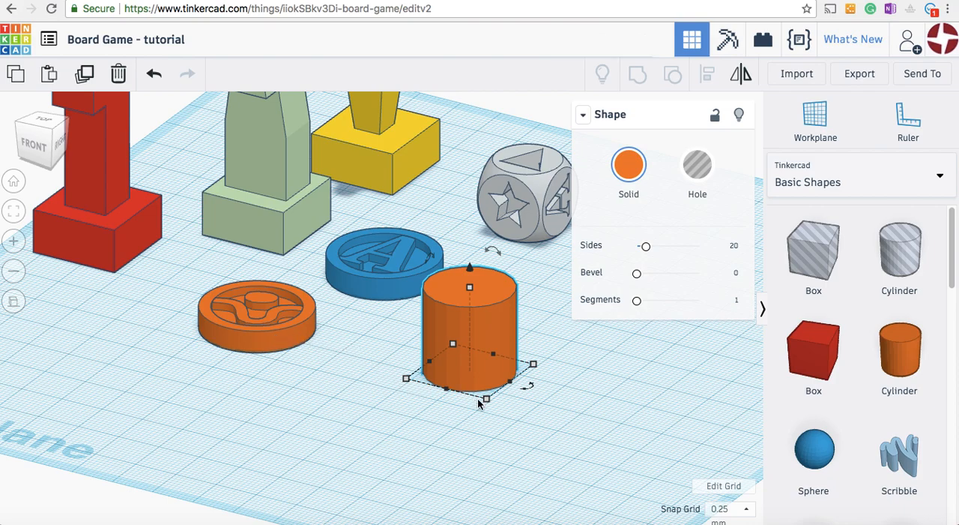
mouse_move(472, 404)
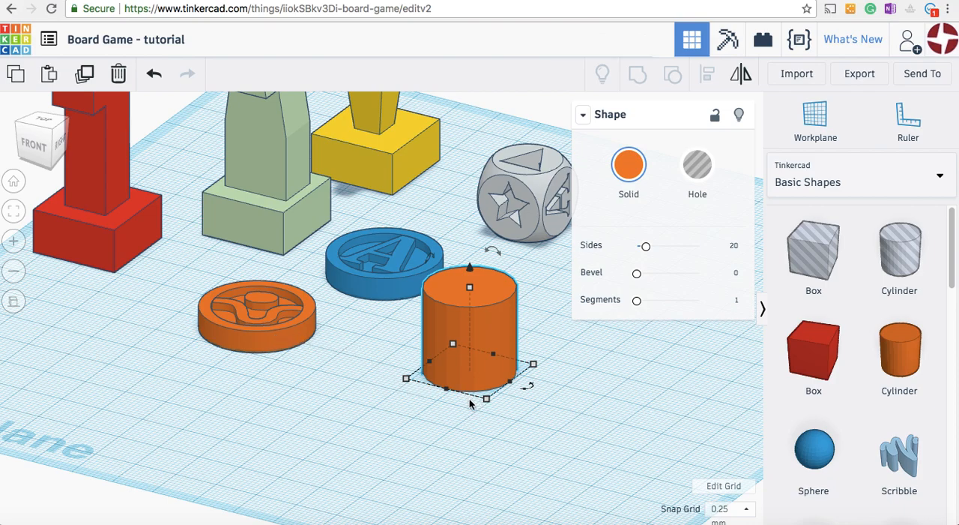
mouse_move(466, 411)
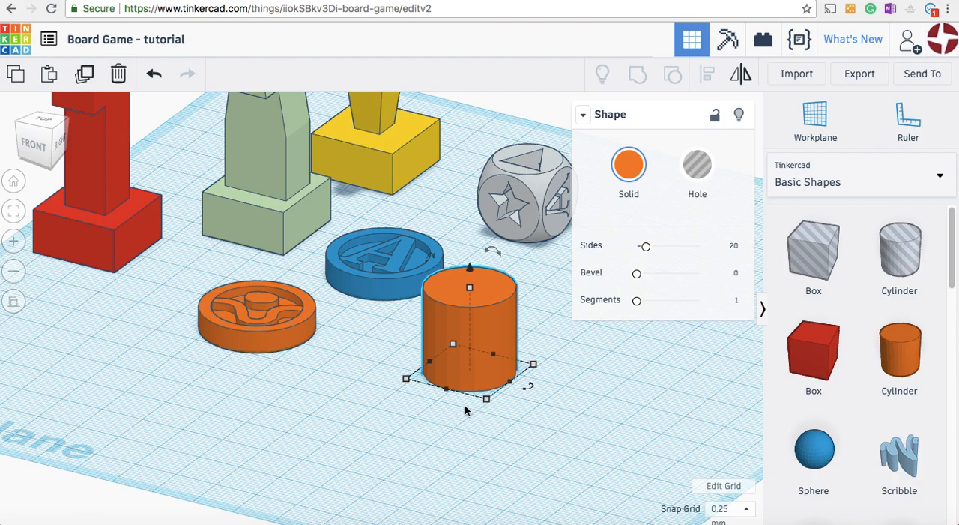
mouse_move(457, 374)
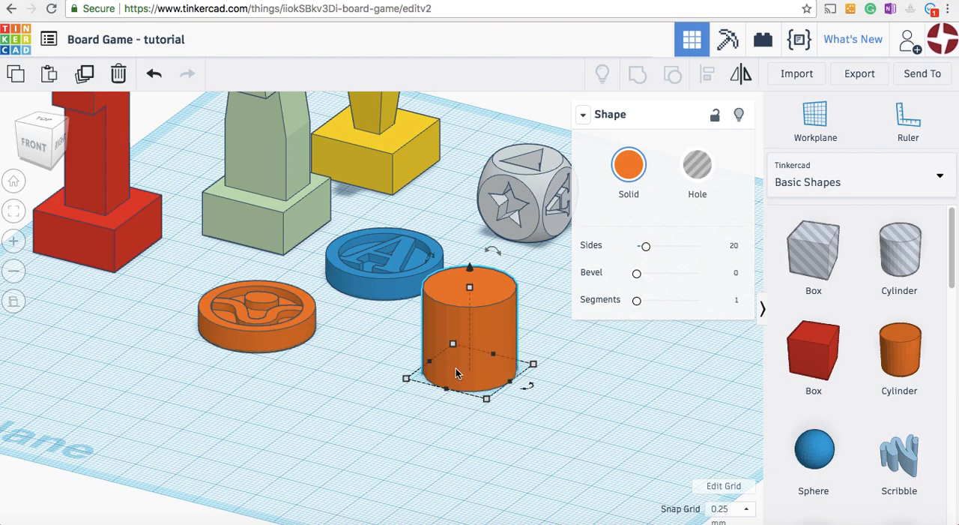
mouse_move(504, 418)
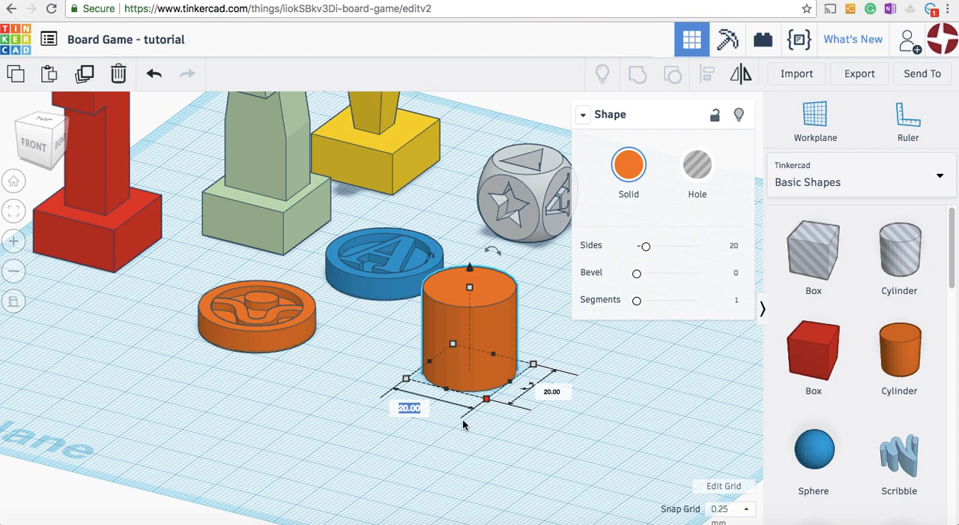
text(25)
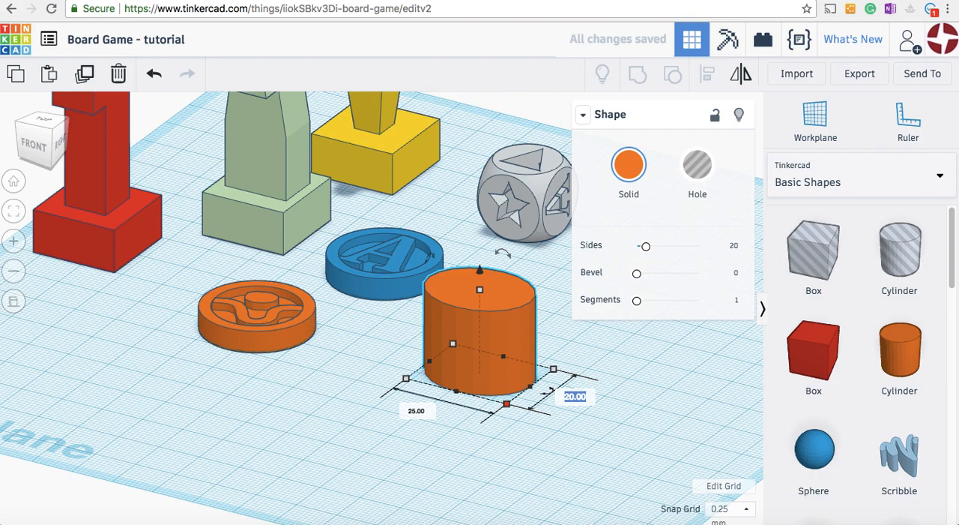
text(2)
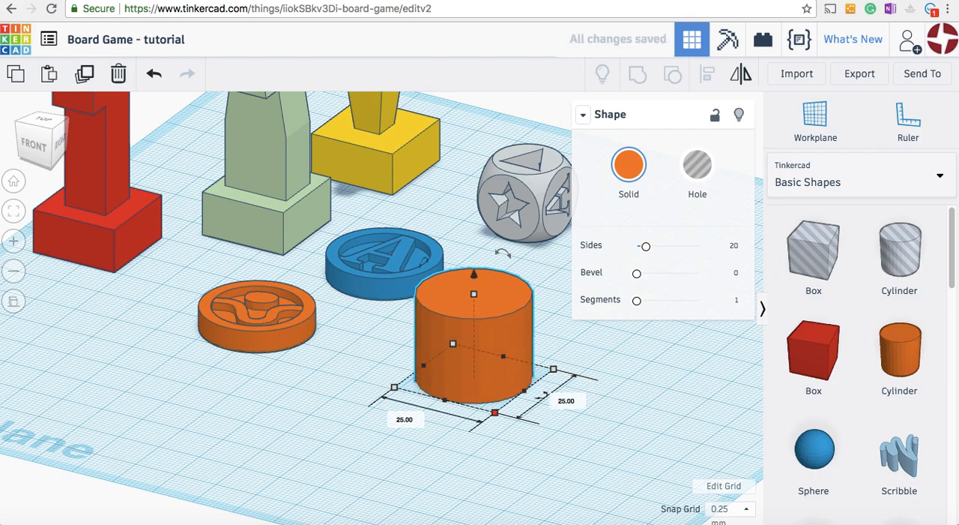
click(325, 425)
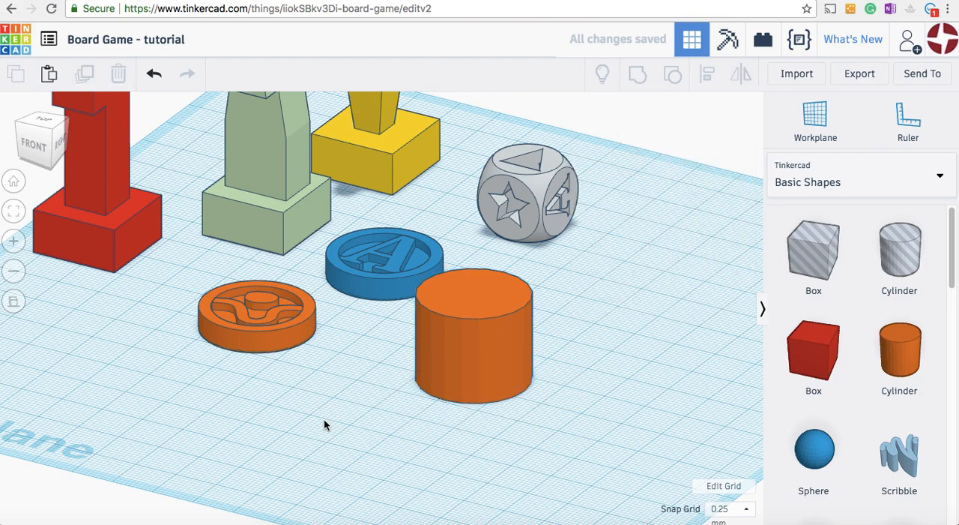
click(472, 337)
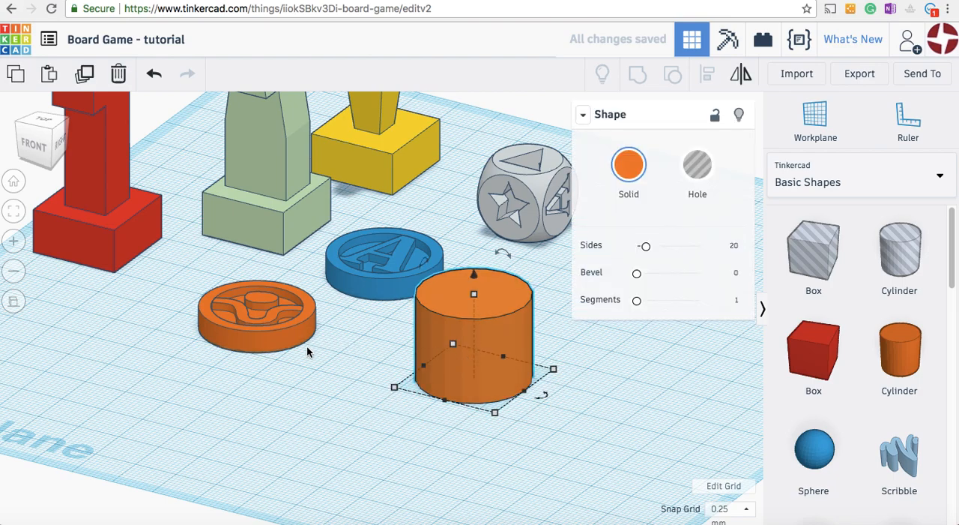
mouse_move(473, 295)
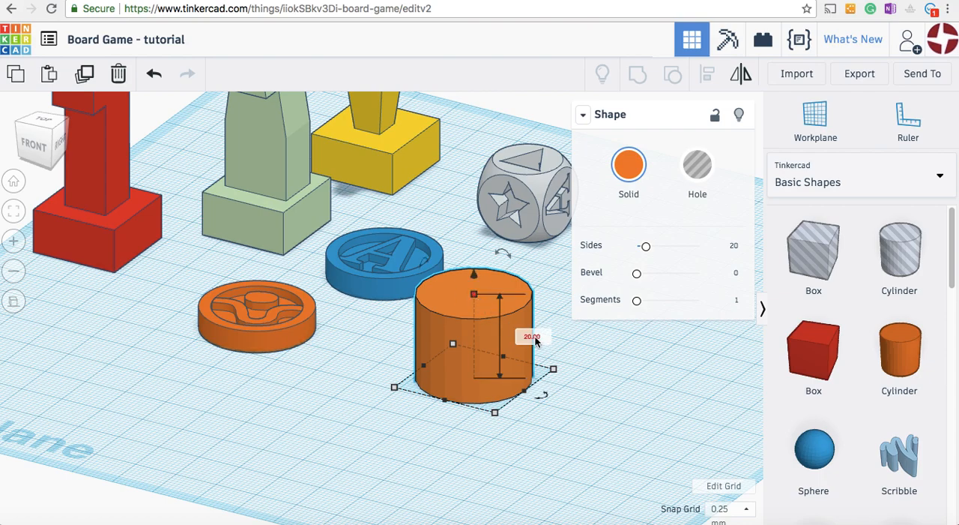
Set the orange cylinder's height to 5 mm to make a flat disc
click(527, 334)
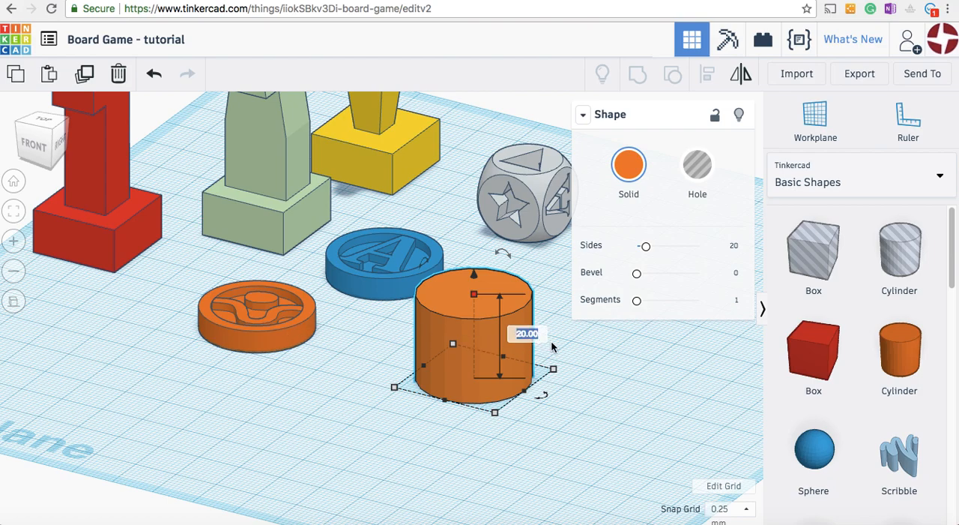
text(5)
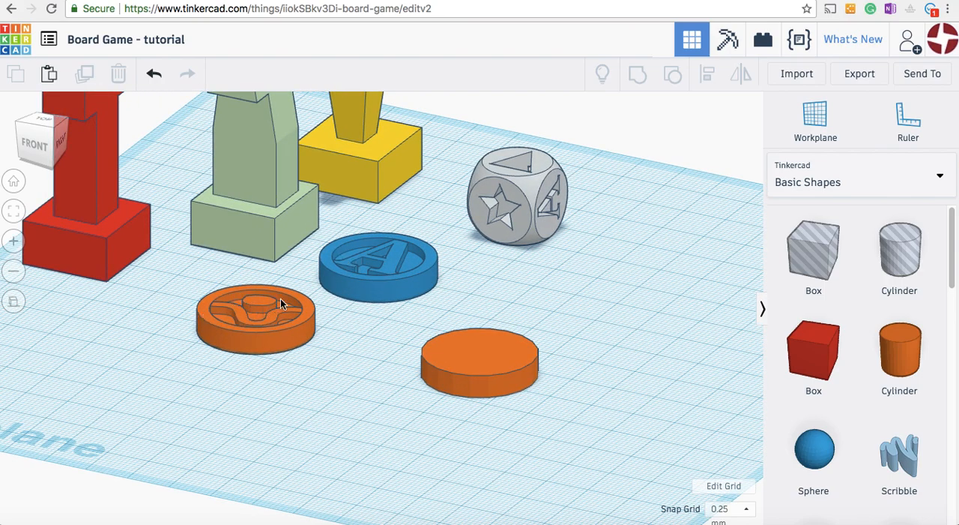
mouse_move(535, 401)
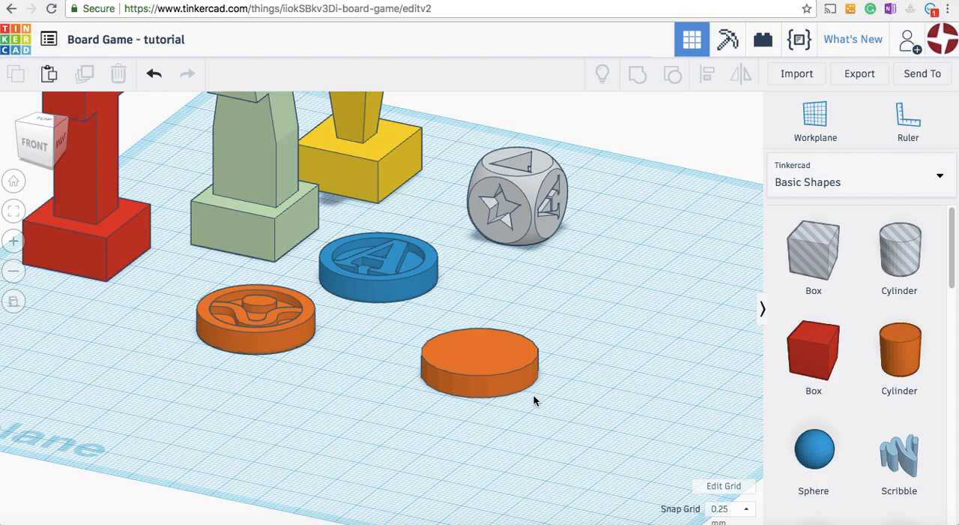
mouse_move(513, 388)
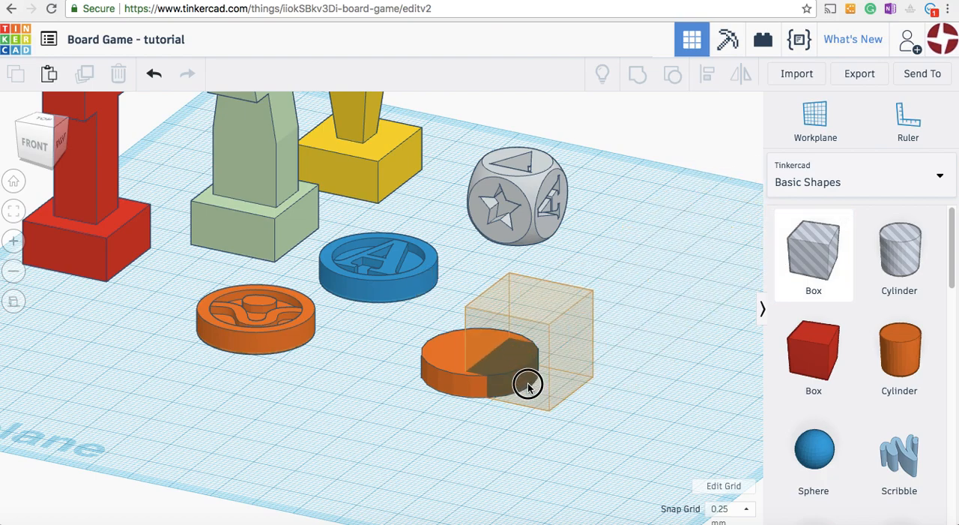
Group a box hole placed over the disc's edge to cut the notch
click(529, 383)
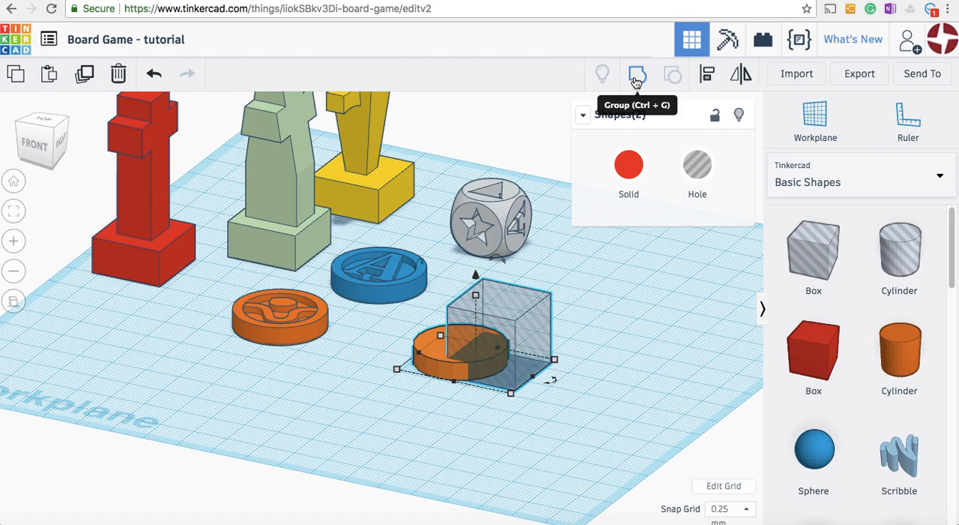
click(637, 73)
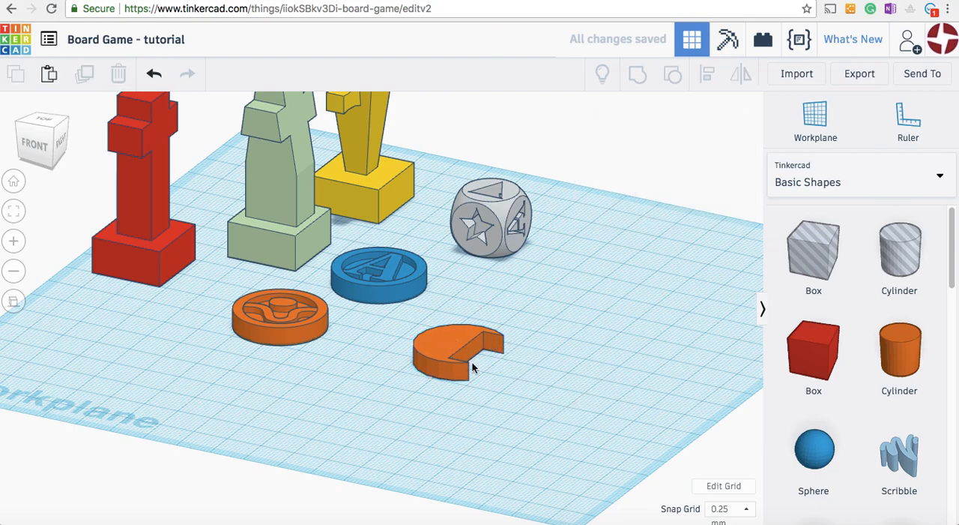
mouse_move(508, 356)
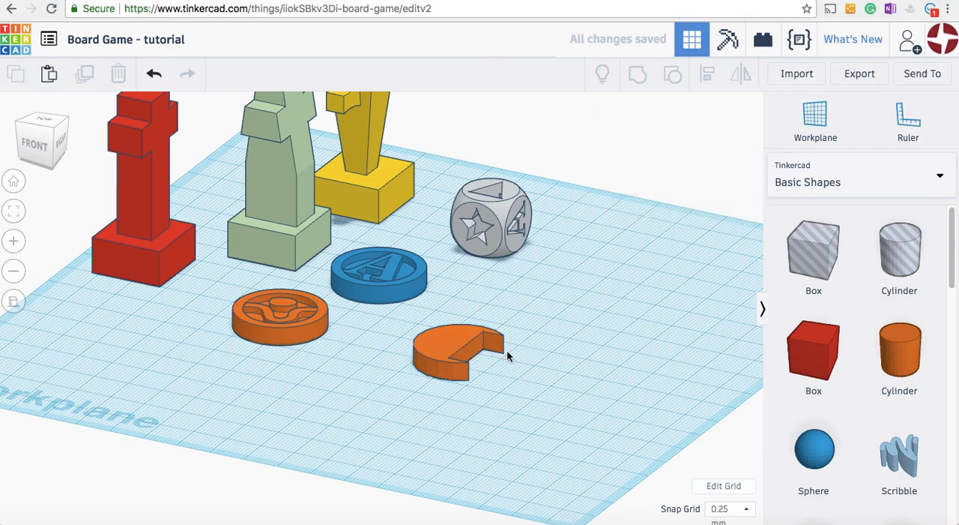
mouse_move(272, 313)
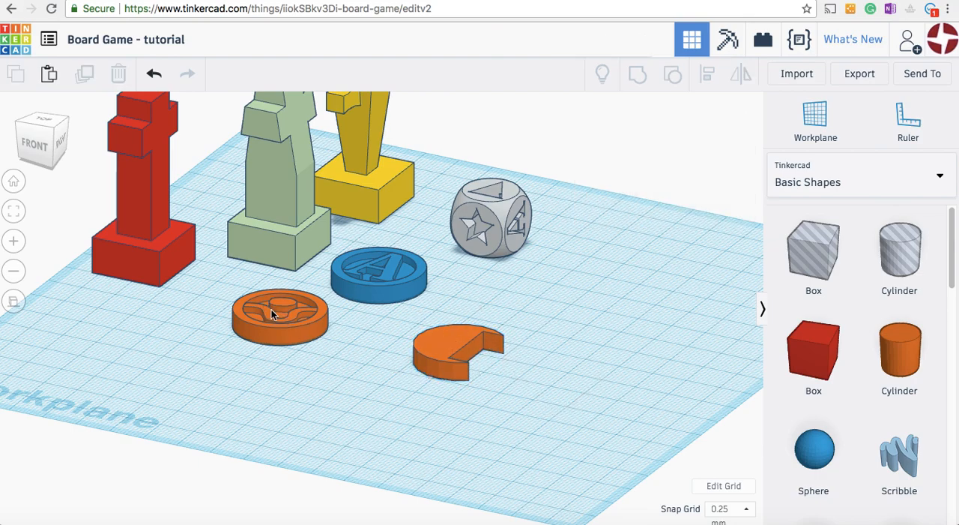
Select the notched orange disc again as a single shape
click(457, 352)
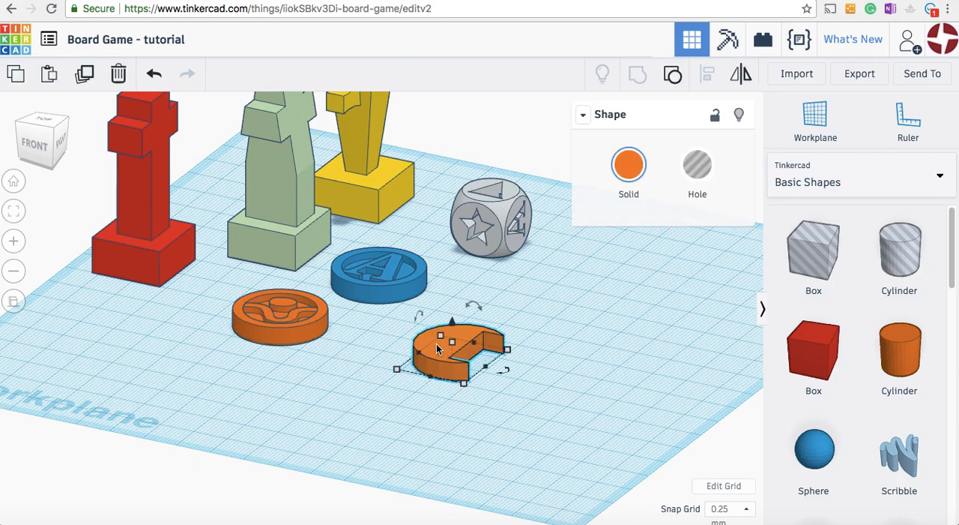
mouse_move(673, 74)
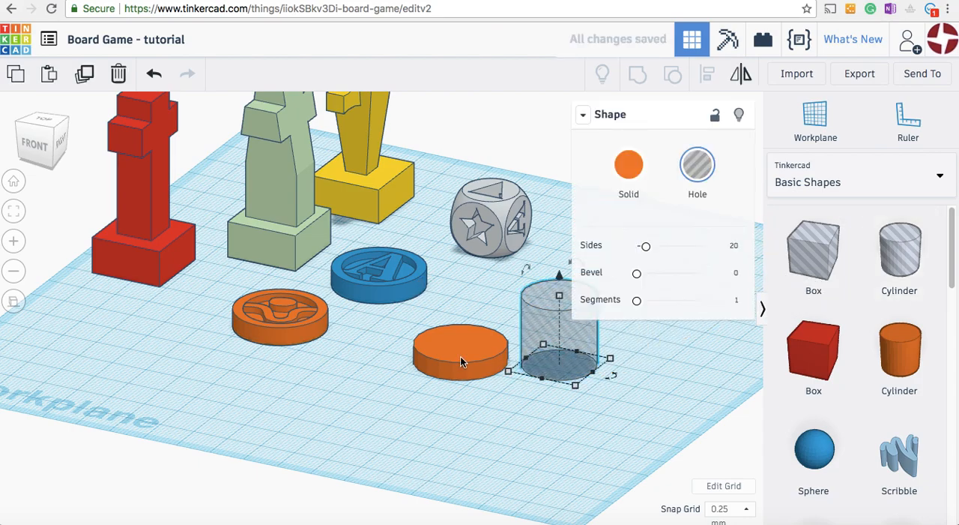
mouse_move(465, 367)
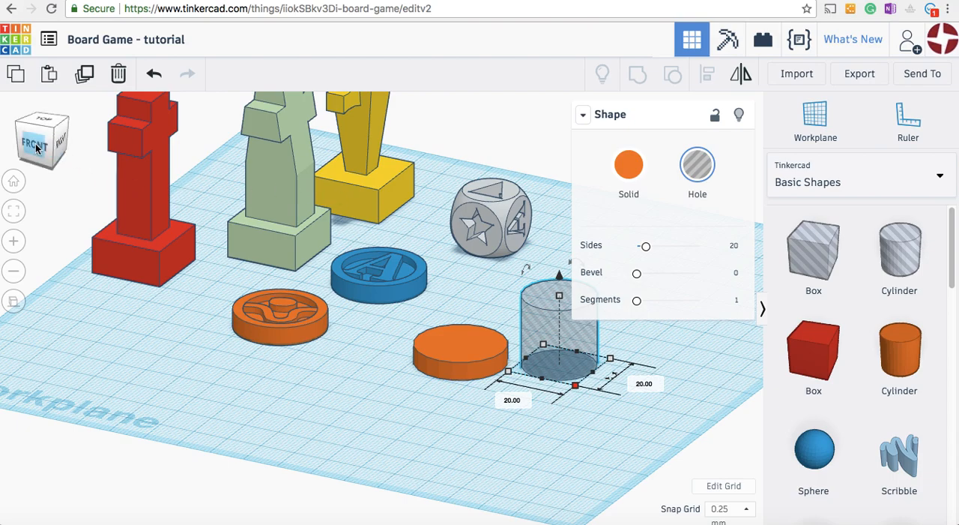
In Front view, slide the hole cylinder left so it overlaps the orange tile
click(33, 144)
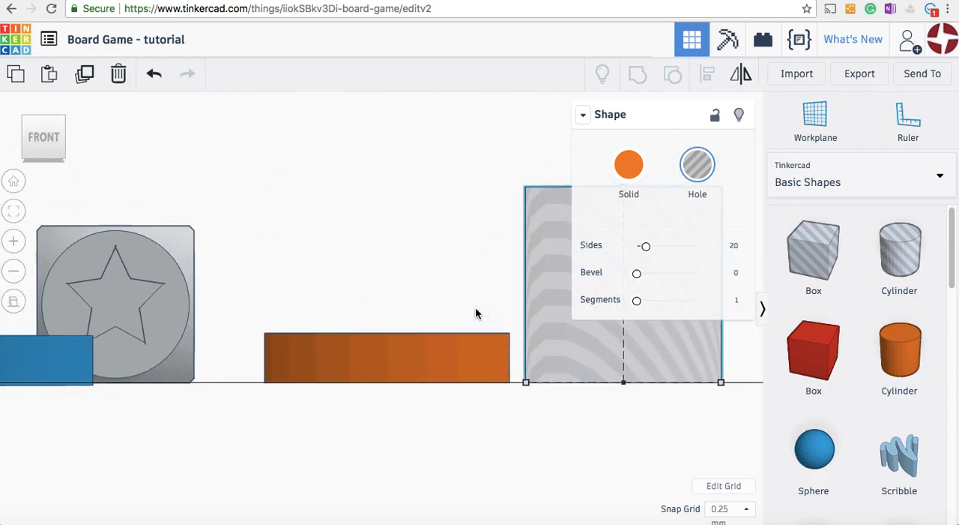
mouse_move(554, 337)
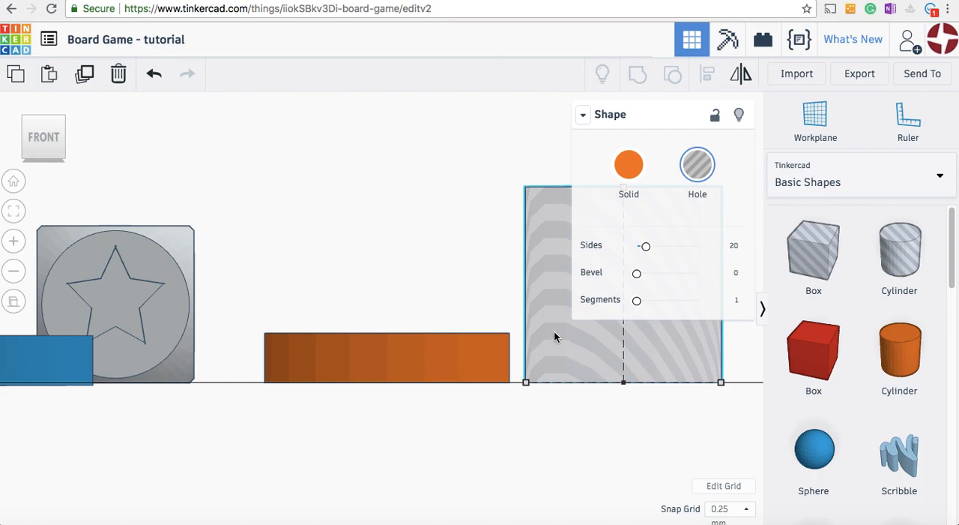
drag(555, 337, 315, 333)
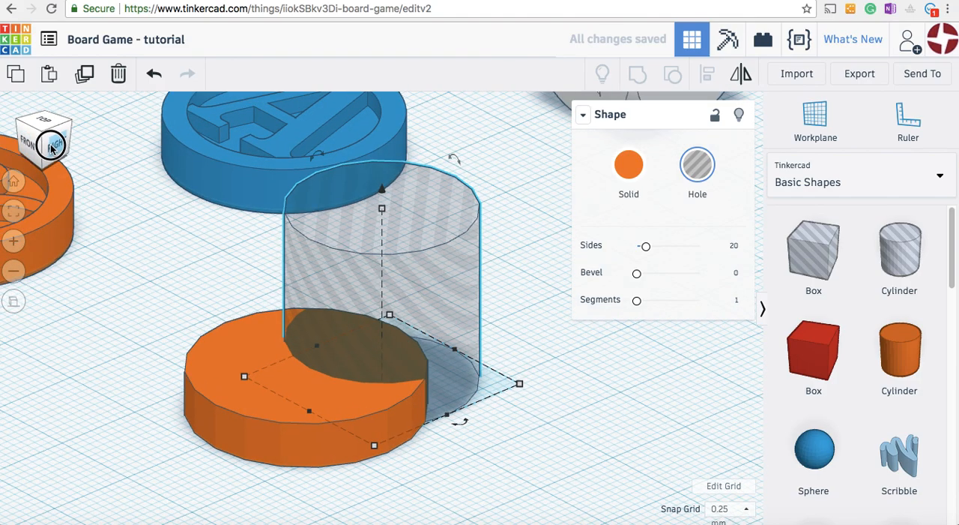
Centre the hole over the tile from Top view and set Snap Grid to 0.1 mm
click(52, 144)
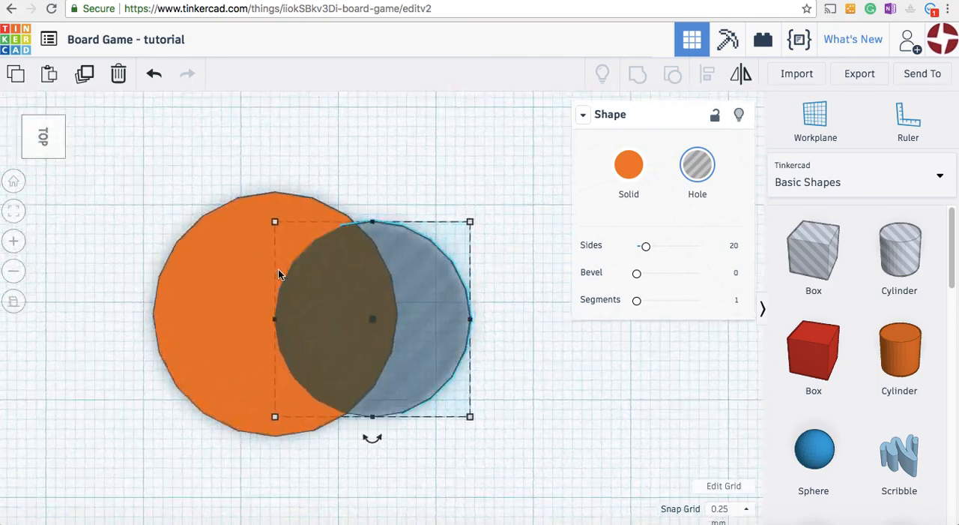
drag(371, 318, 249, 294)
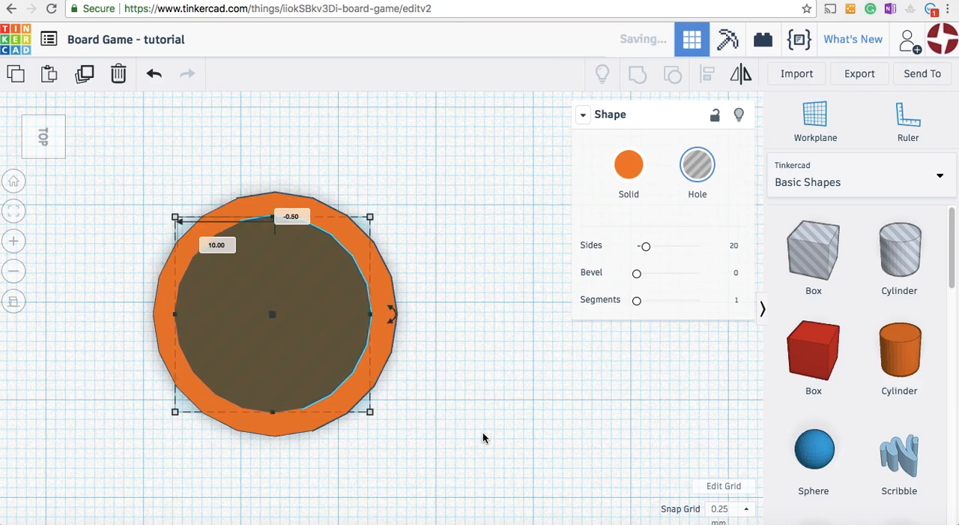
click(729, 509)
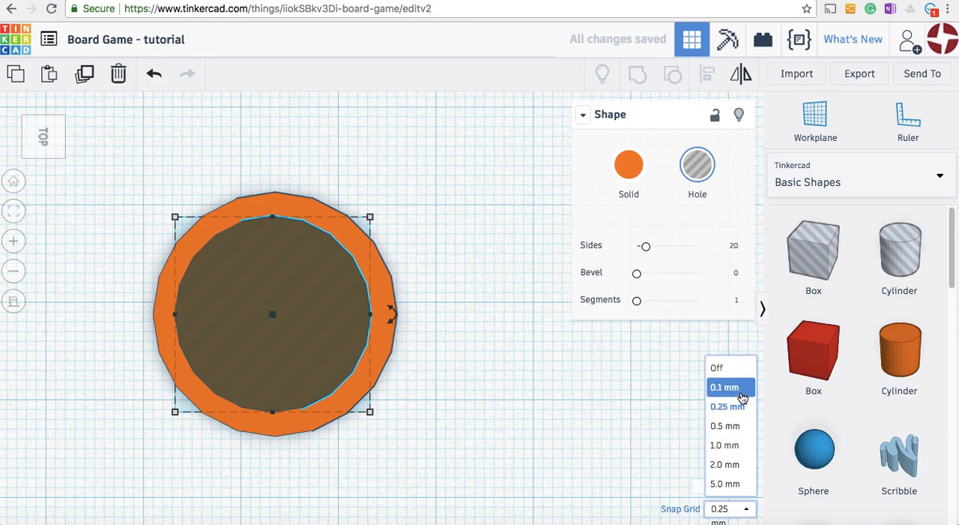
click(724, 387)
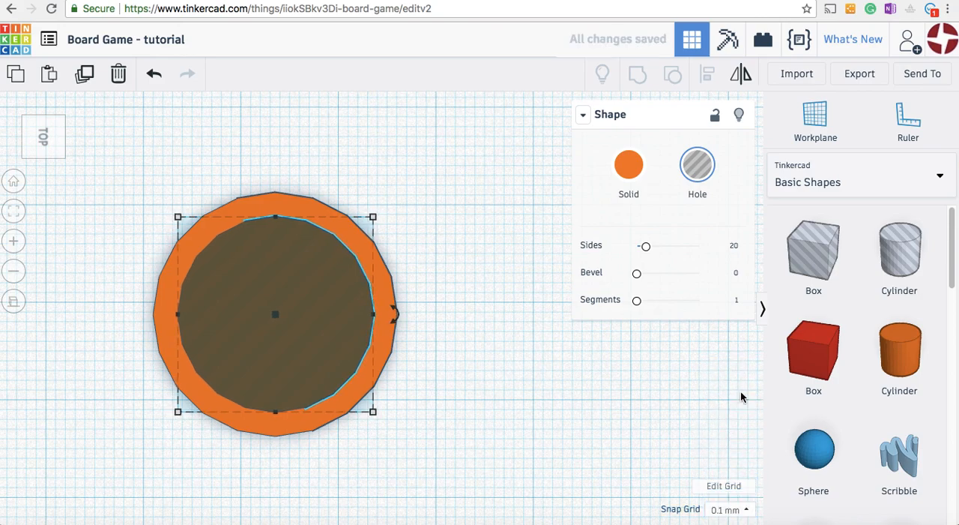
mouse_move(42, 167)
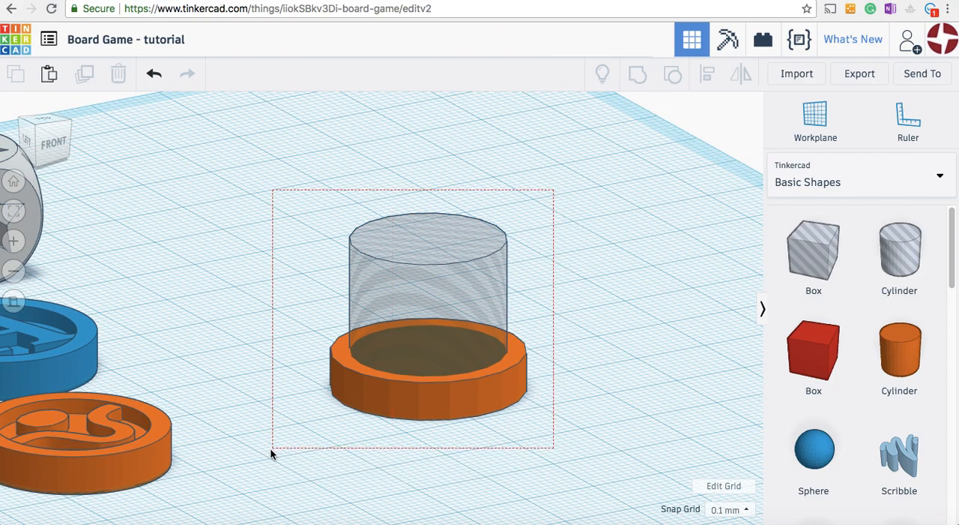
Adjust the hole cylinder's elevation so it sinks only into the tile's top
click(638, 73)
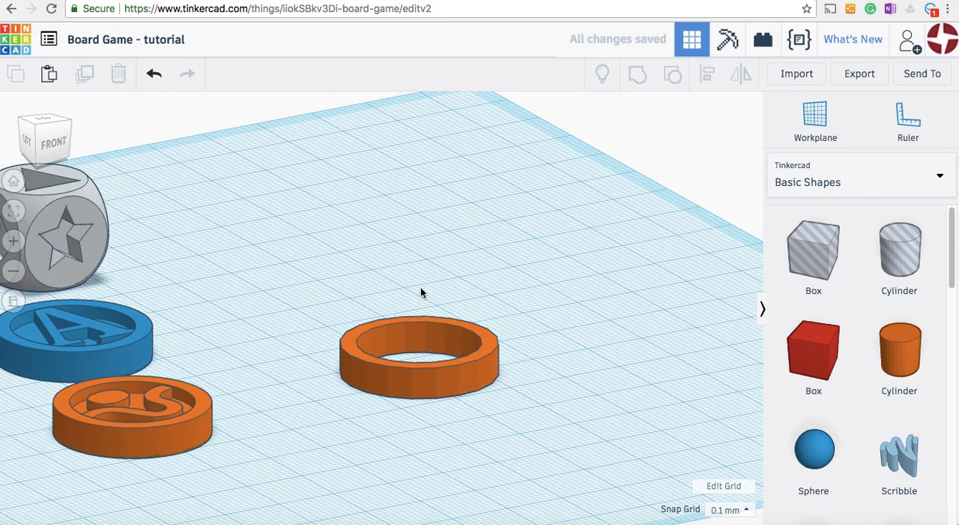
mouse_move(221, 368)
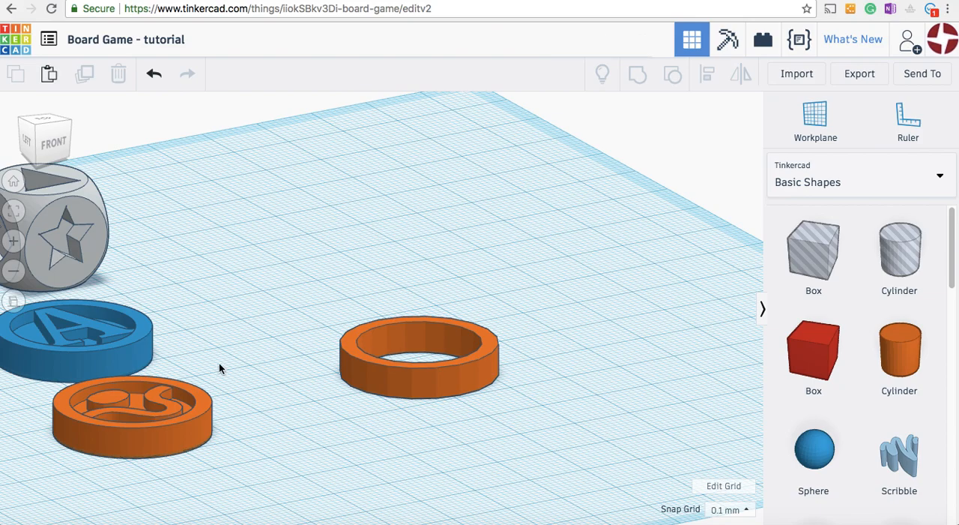
mouse_move(363, 362)
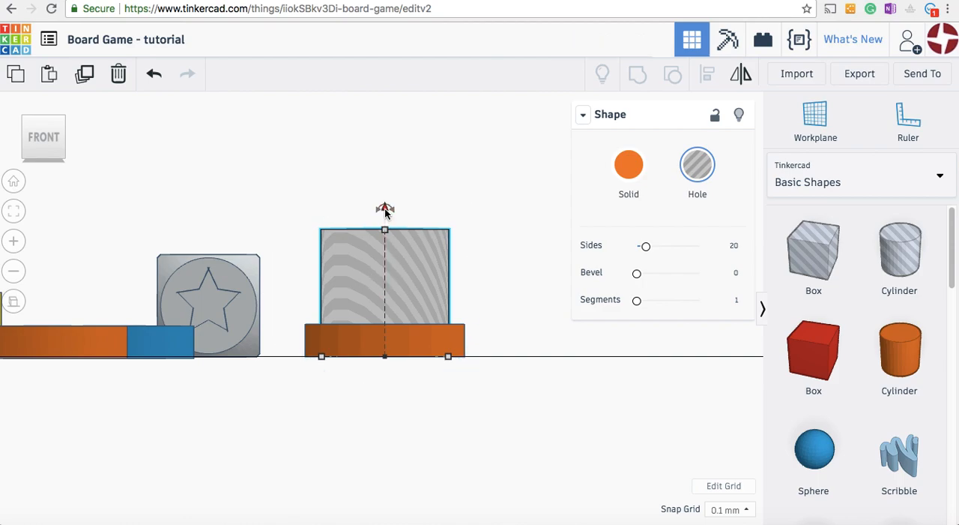
mouse_move(469, 276)
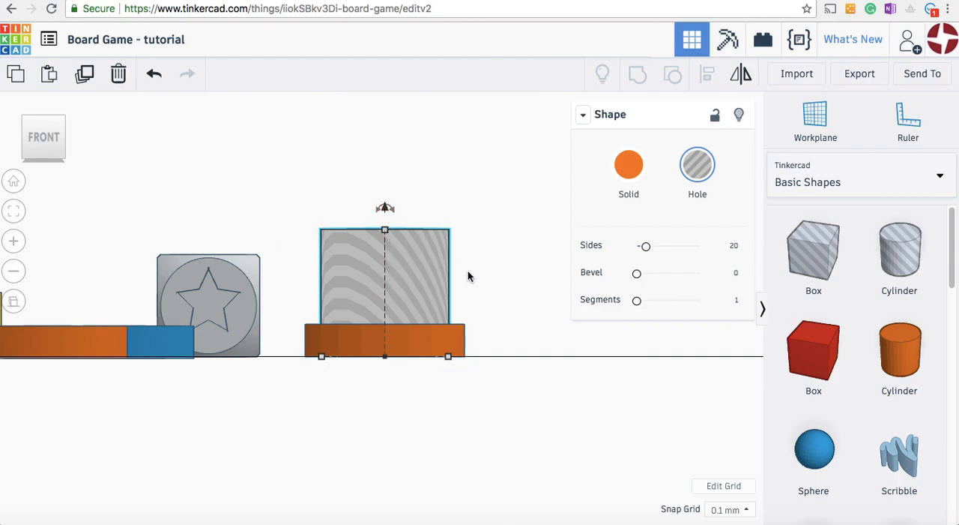
mouse_move(385, 209)
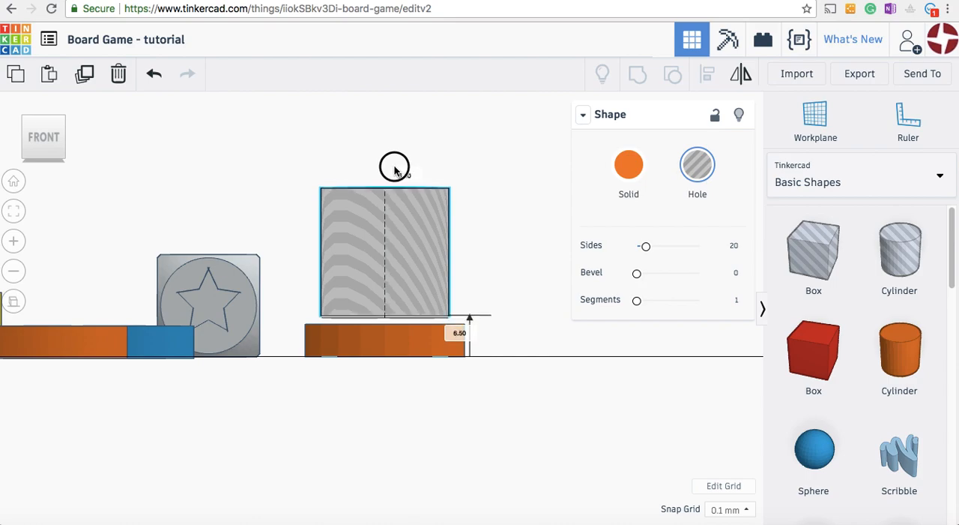
drag(395, 166, 395, 188)
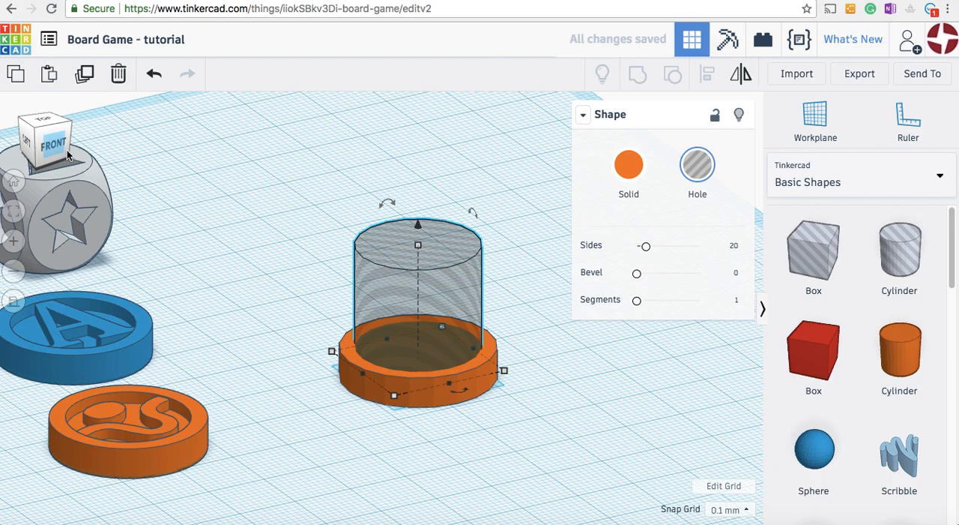
Box-select the orange tile and hole cylinder and group them into a recessed tray
click(542, 165)
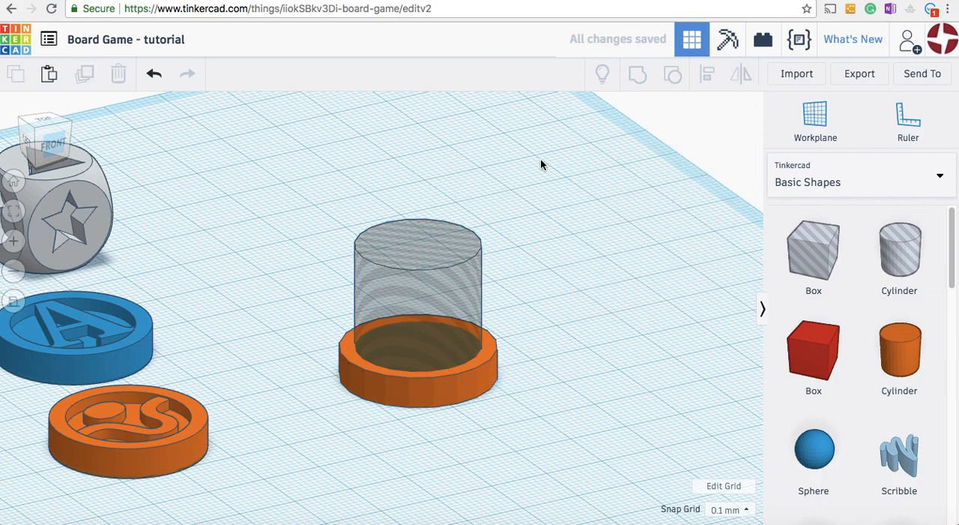
drag(543, 161, 320, 443)
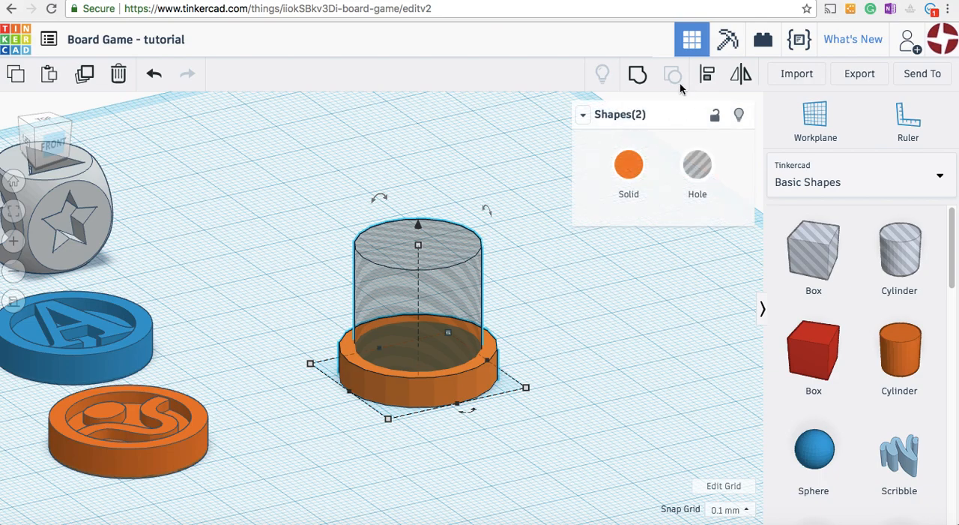
click(672, 73)
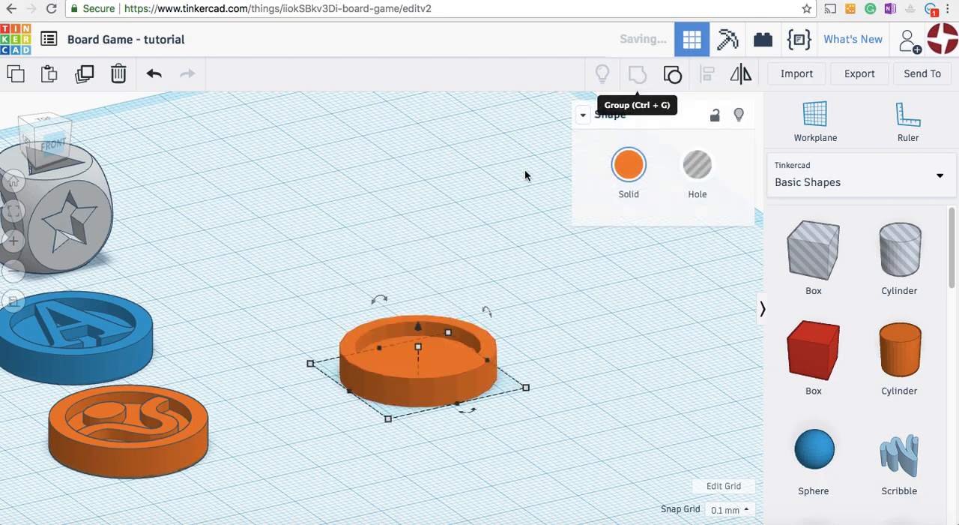
click(164, 144)
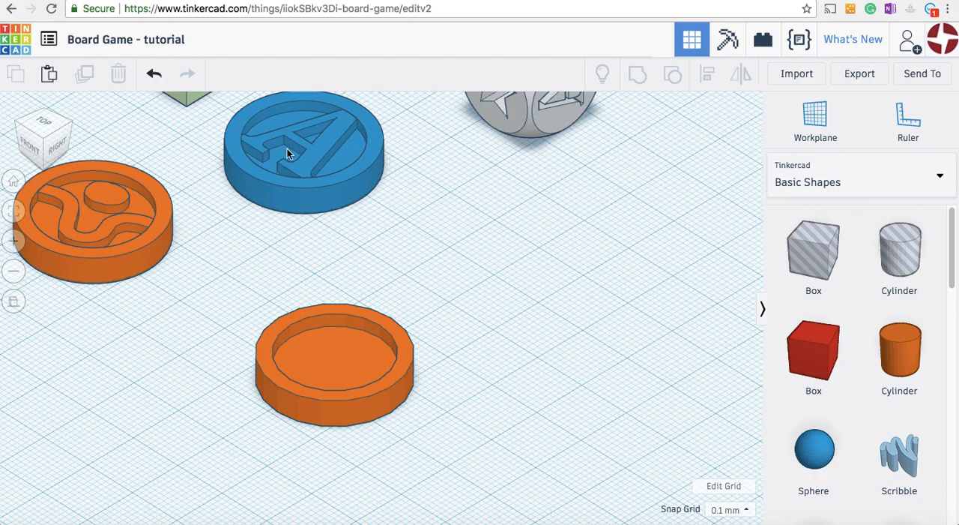
mouse_move(318, 136)
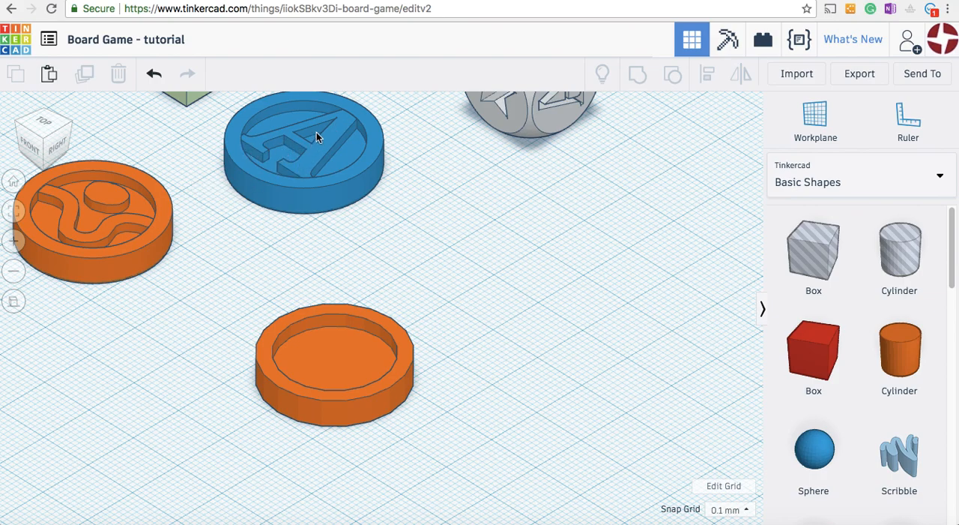
mouse_move(243, 163)
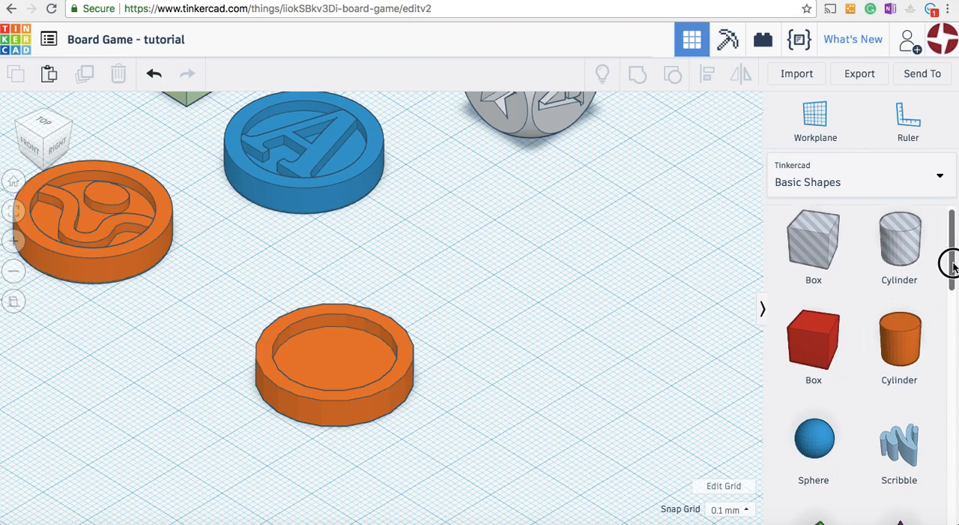
Add a Text shape reading 'M' and set its height to 5 mm
scroll(down, 3)
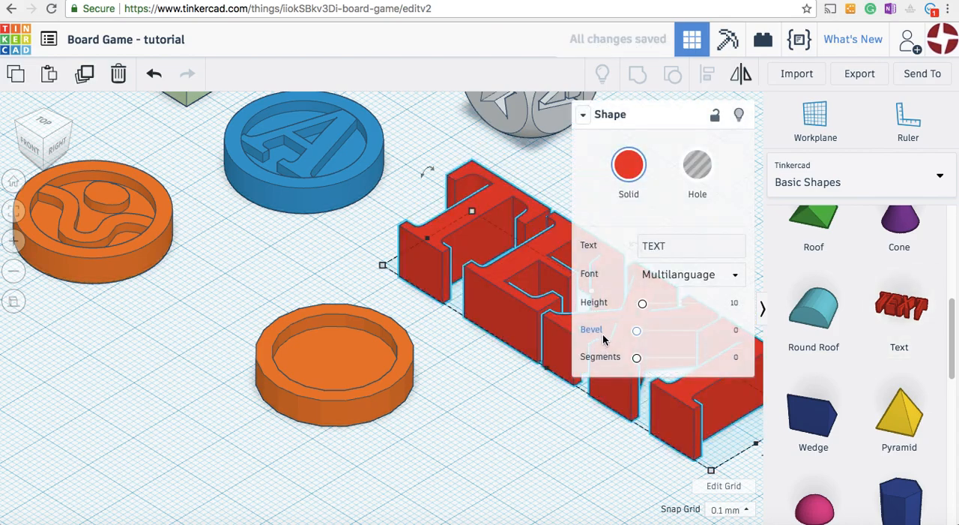
click(690, 245)
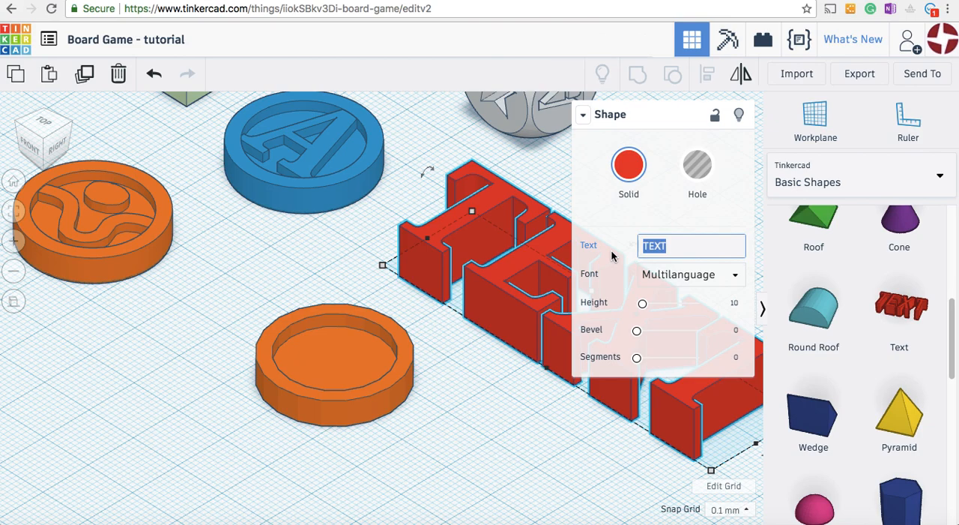
text(M)
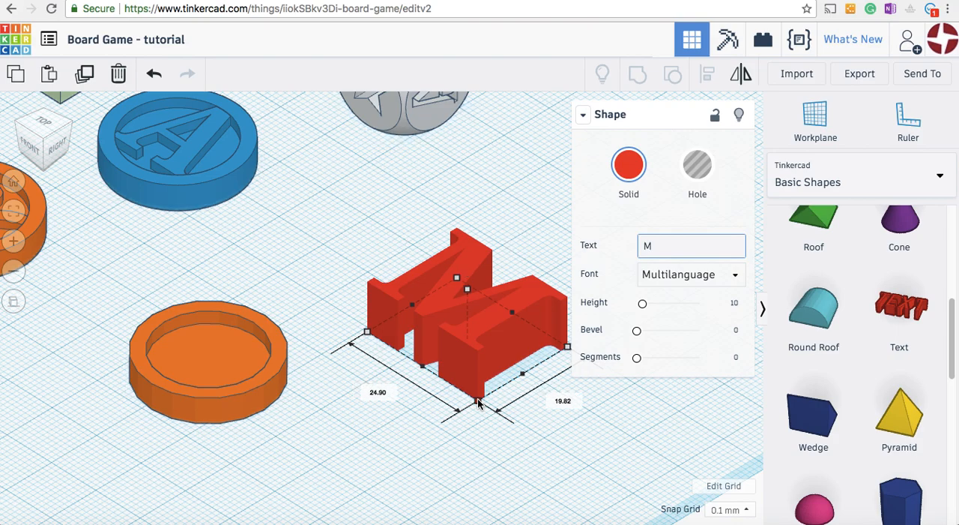
click(476, 401)
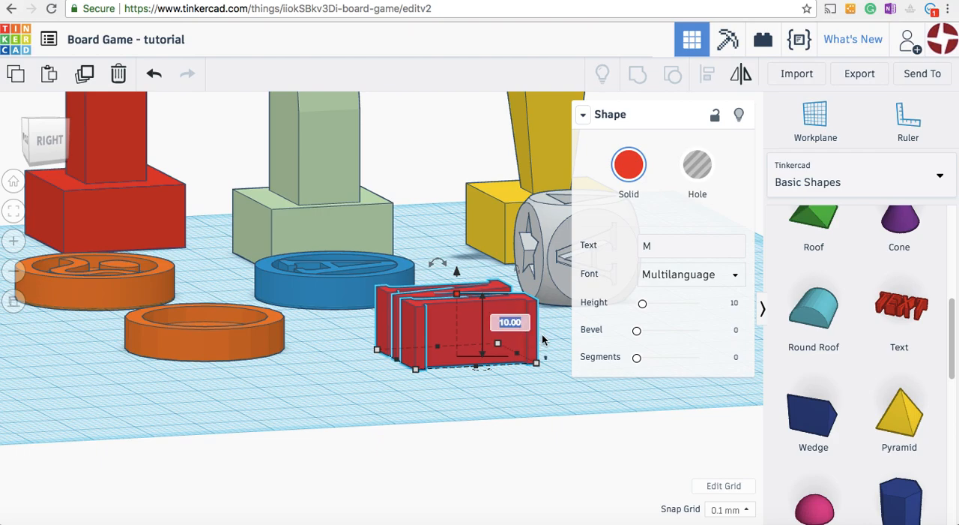
text(5)
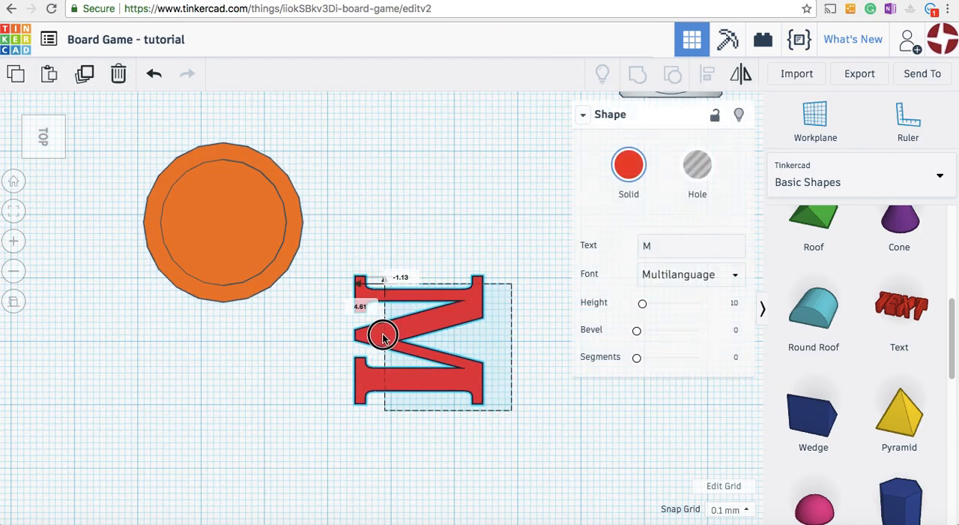
Move the letter M onto the orange tile and nudge it centred, checking in 3D
drag(382, 337, 198, 221)
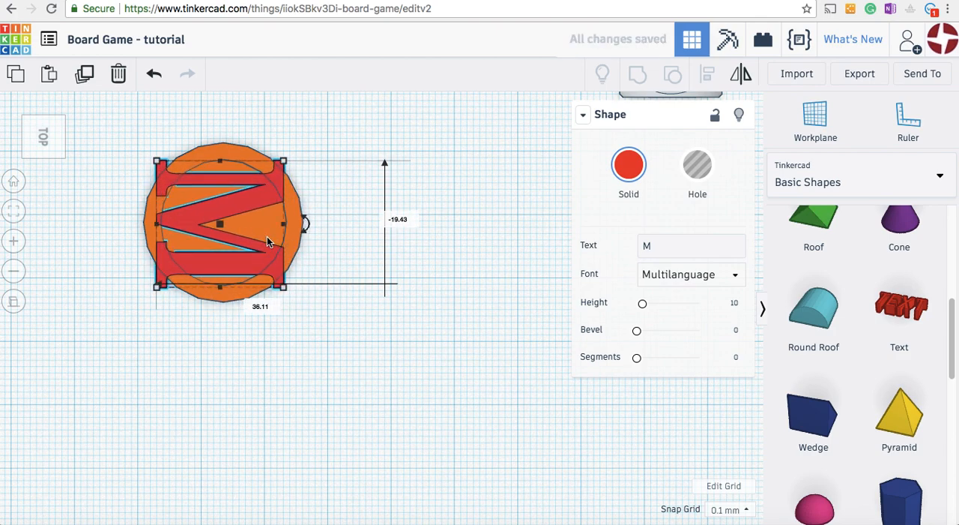
click(266, 375)
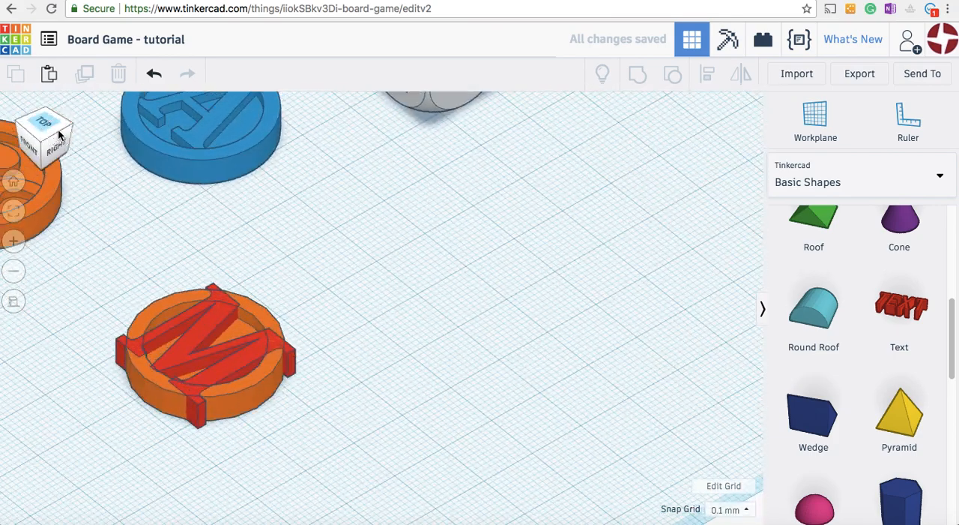
click(206, 352)
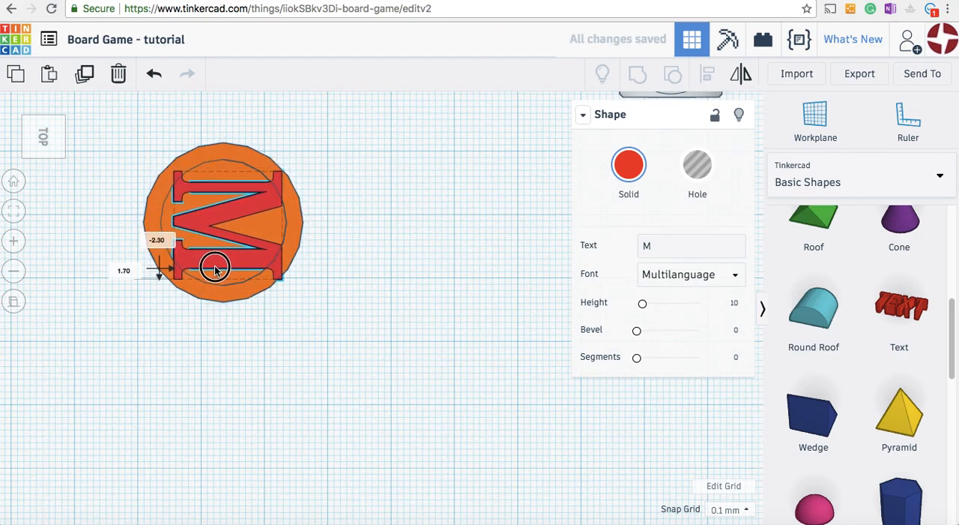
drag(215, 268, 212, 268)
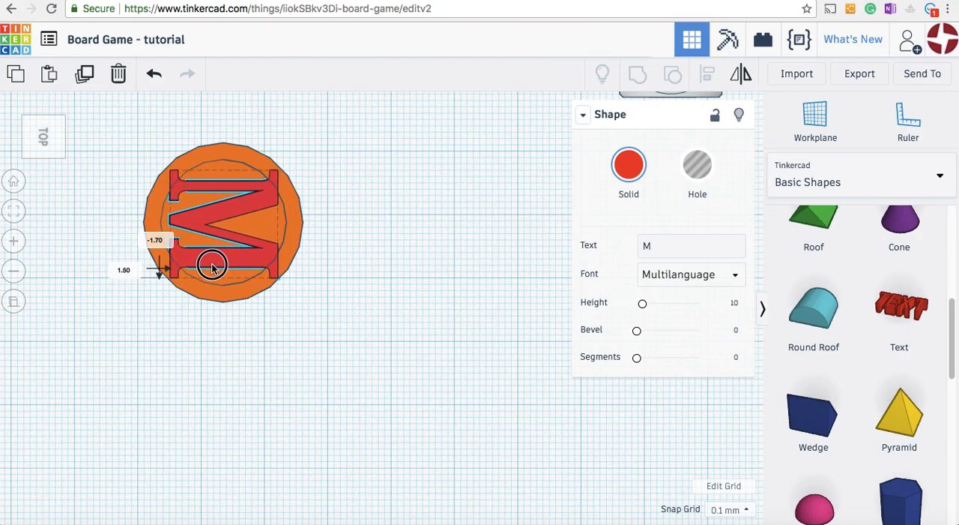
click(250, 347)
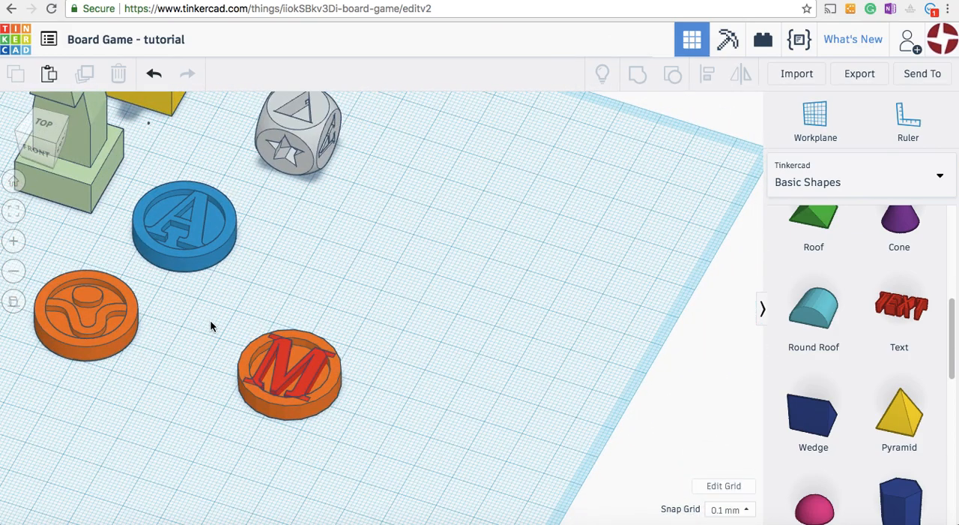
mouse_move(235, 325)
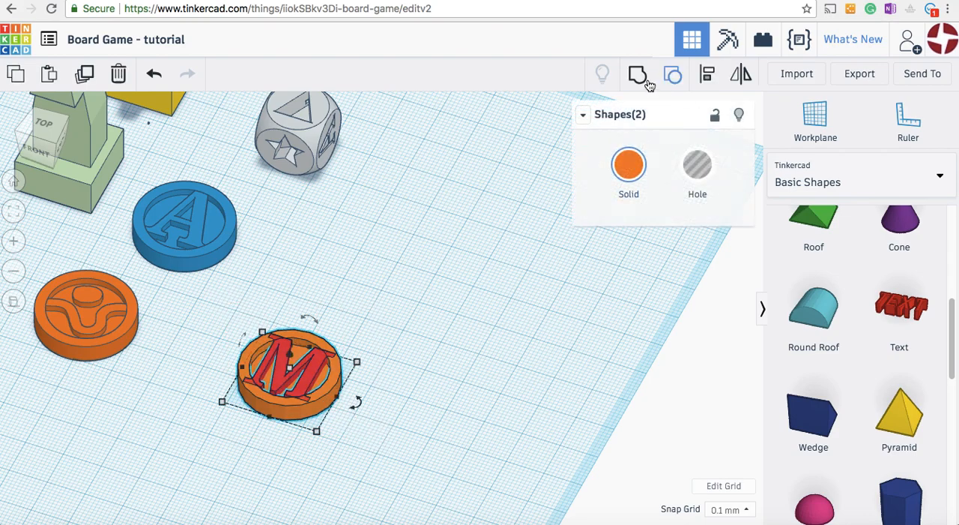
Group the selected letter M and orange tile into one solid tile
click(637, 74)
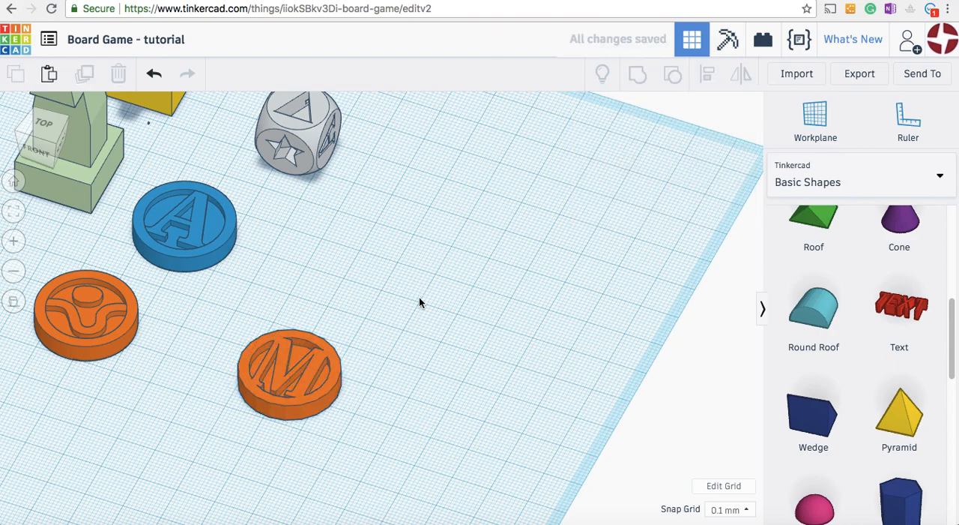
Recolour the M tile pink after trying purple, and move it beside the blue A tile
click(289, 375)
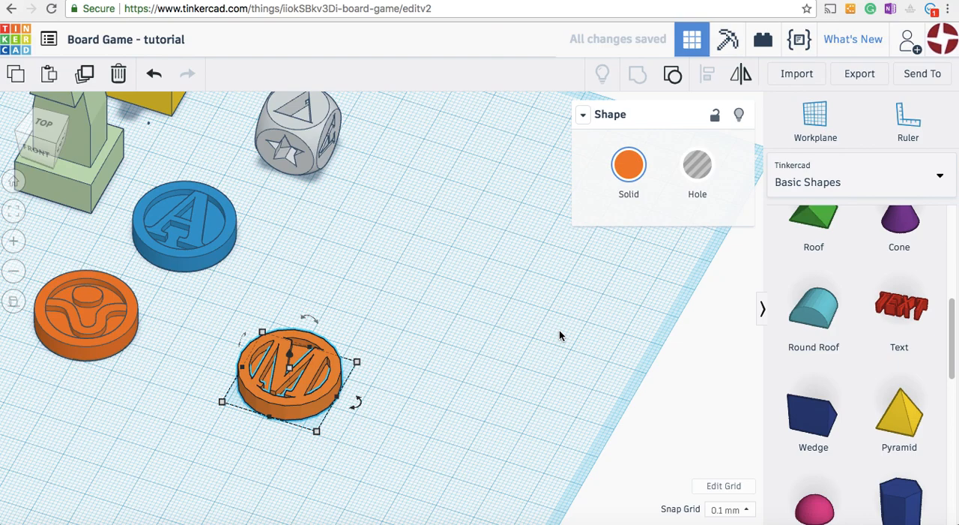
click(628, 164)
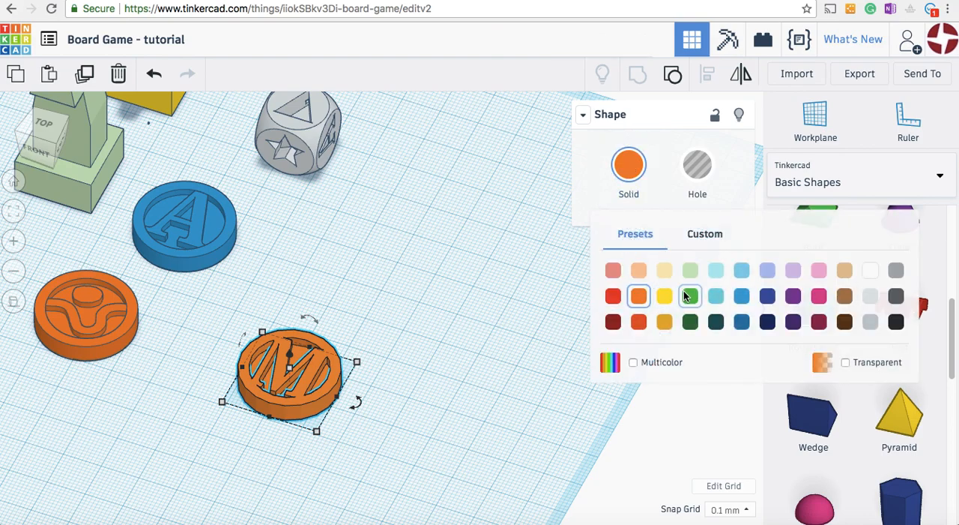
click(793, 295)
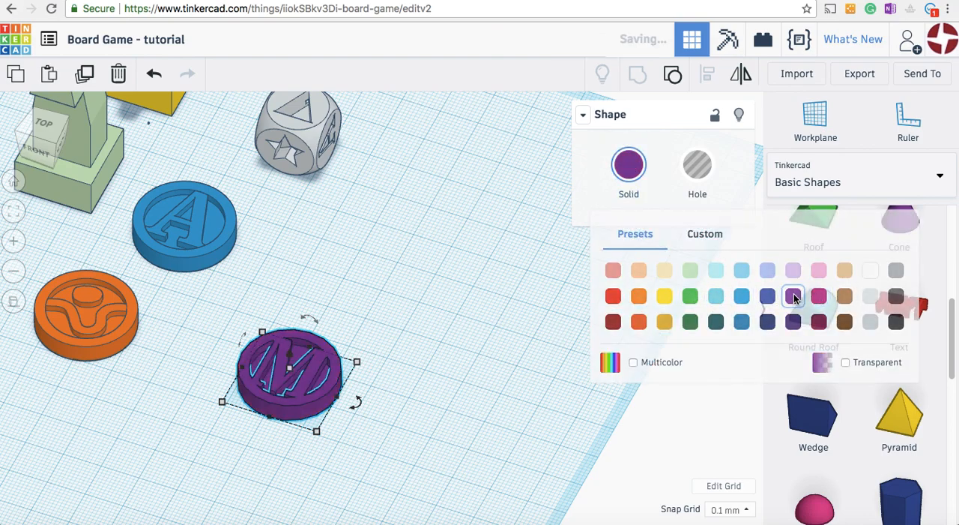
click(304, 368)
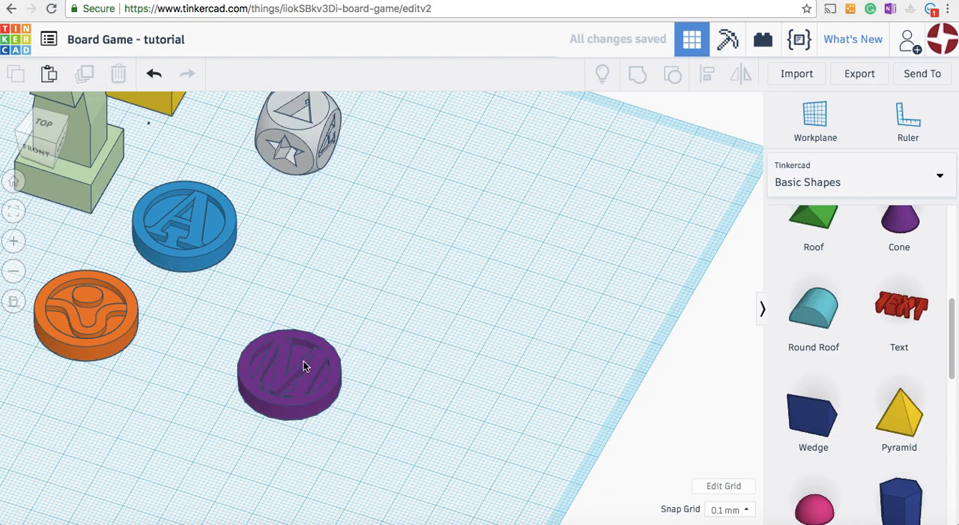
click(290, 375)
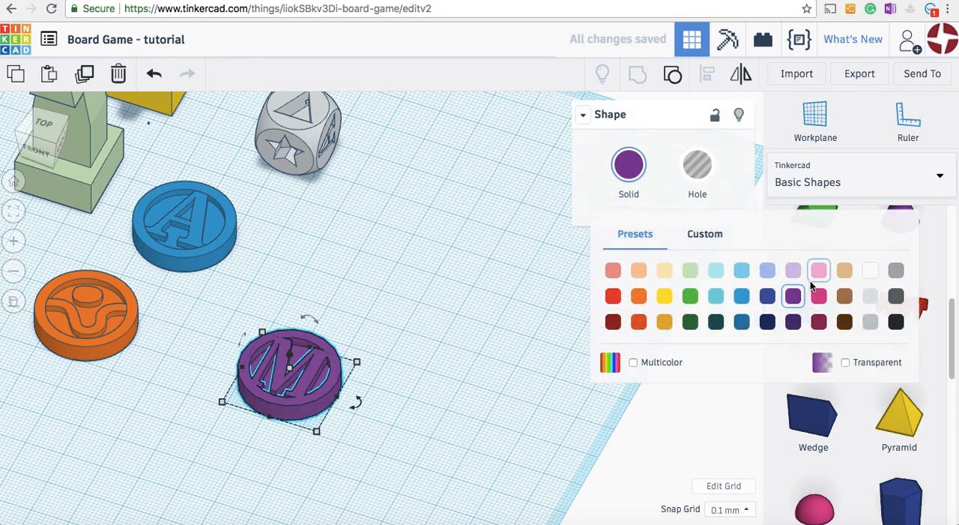
click(818, 270)
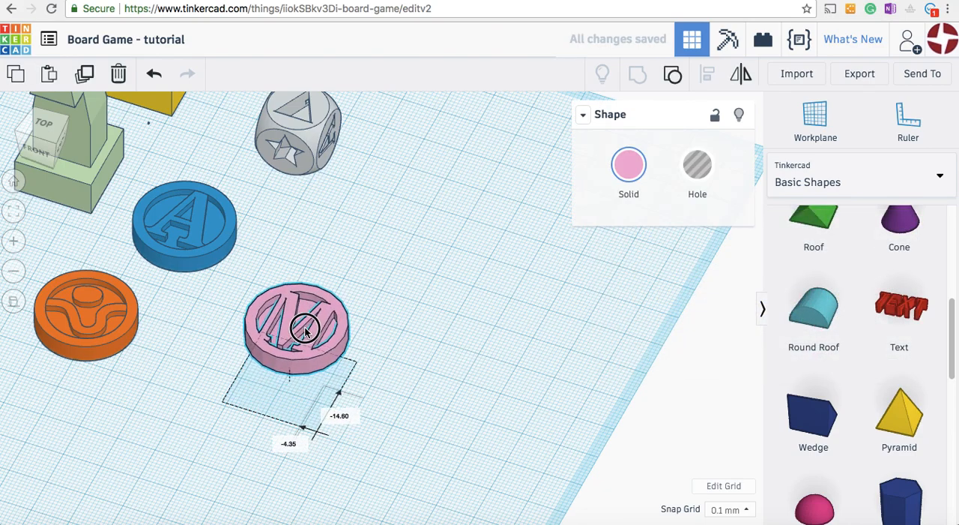
drag(304, 330, 311, 258)
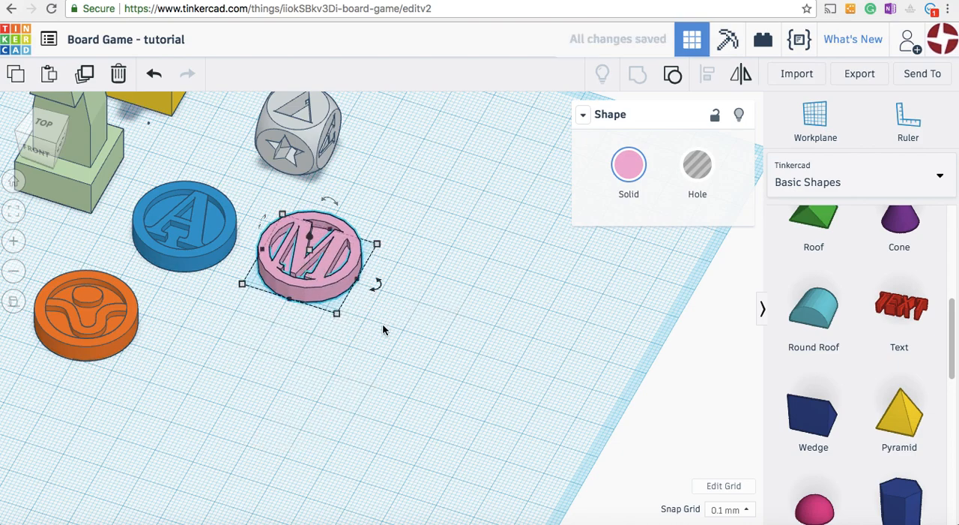
click(398, 353)
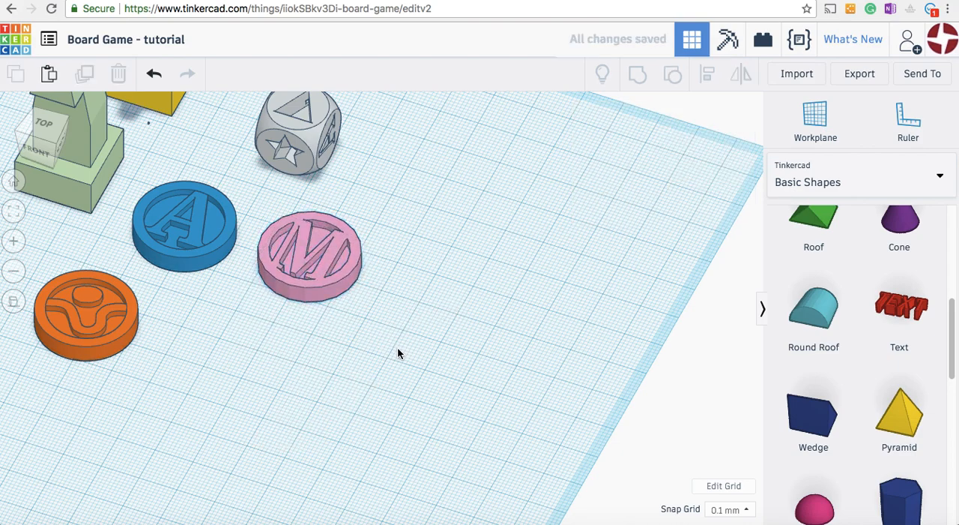
mouse_move(216, 355)
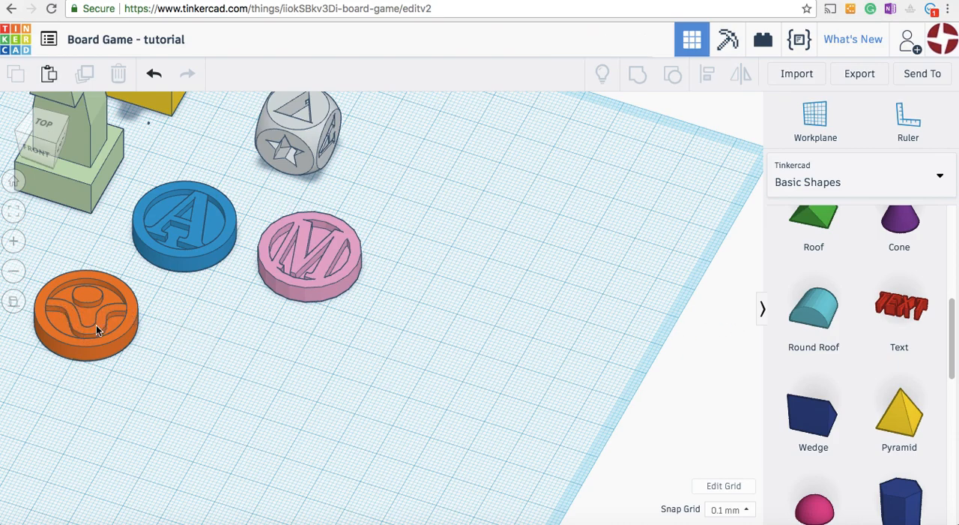
mouse_move(84, 304)
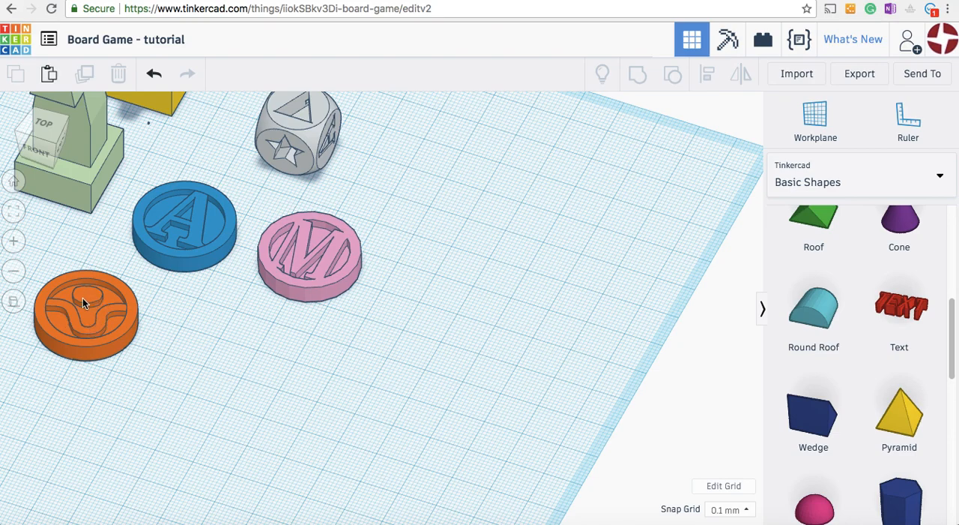
mouse_move(113, 324)
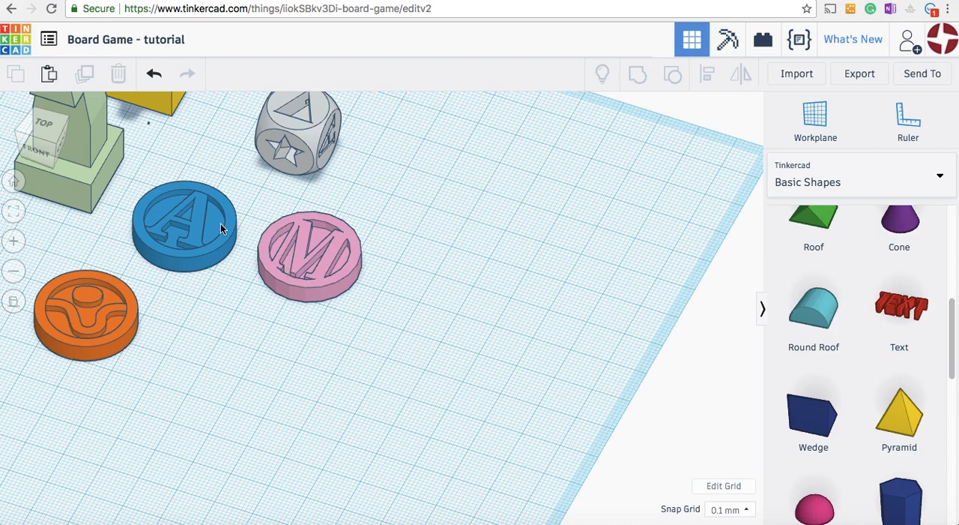
click(310, 258)
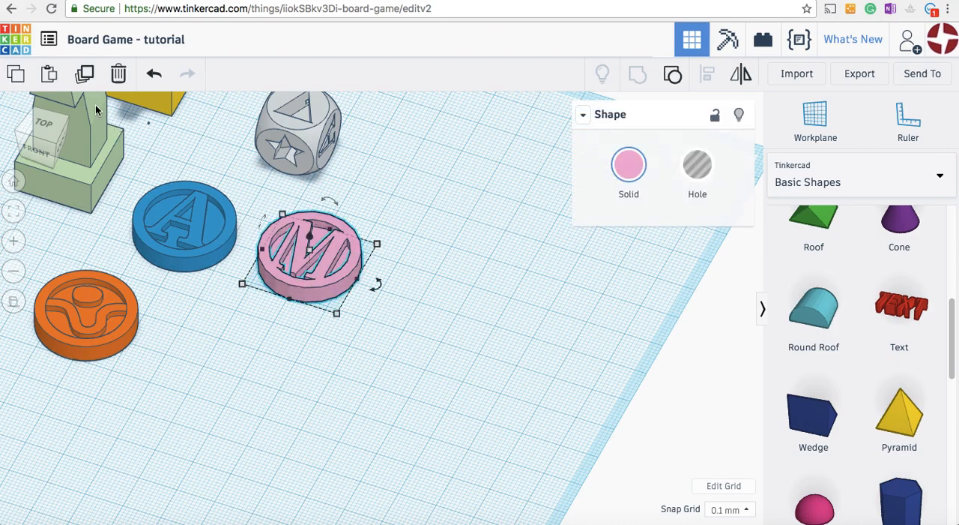
mouse_move(85, 74)
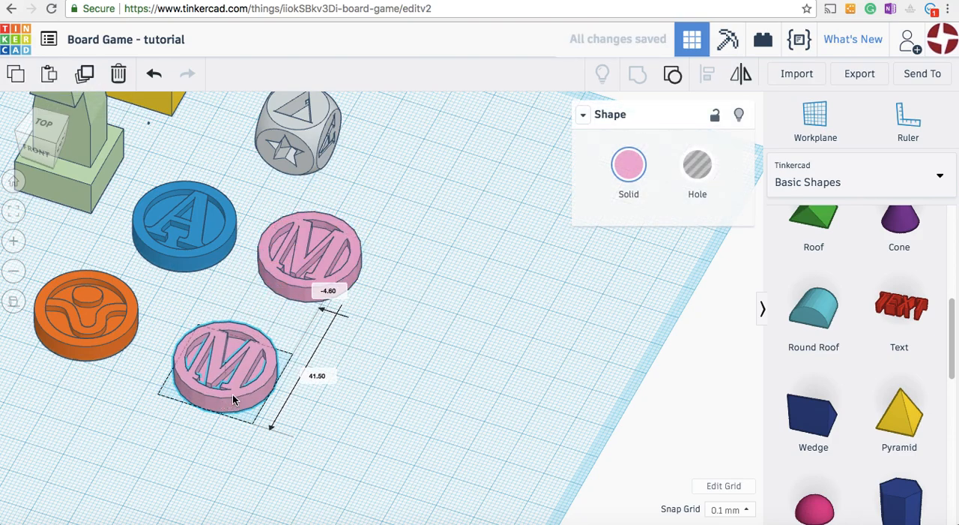
Select the copied M tile sitting below the pink original
click(379, 440)
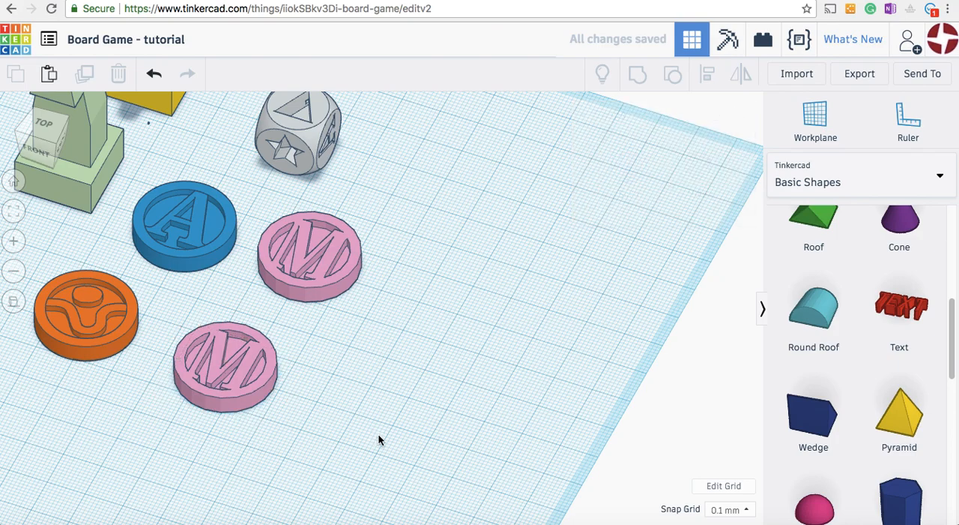
click(225, 368)
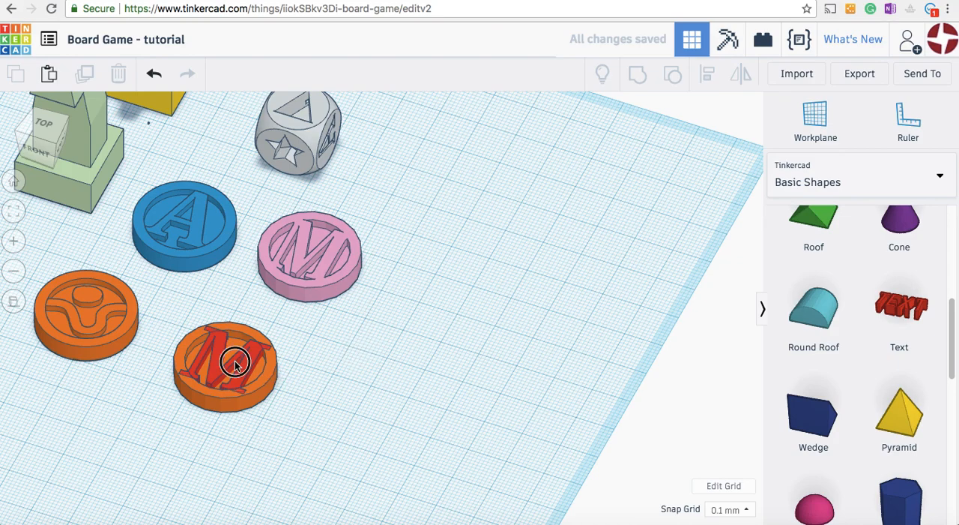
Remove the red M from the copied tile, restore it, then add a K letter
click(228, 367)
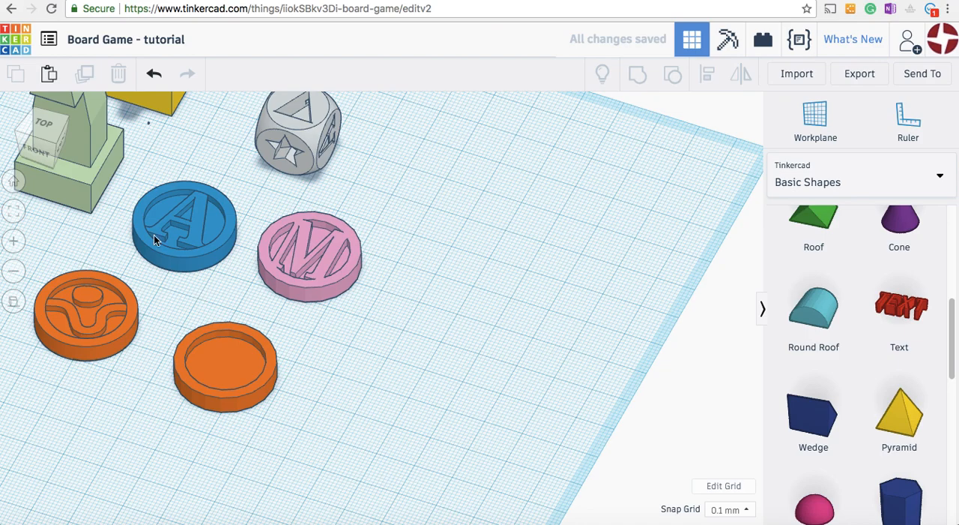
mouse_move(156, 124)
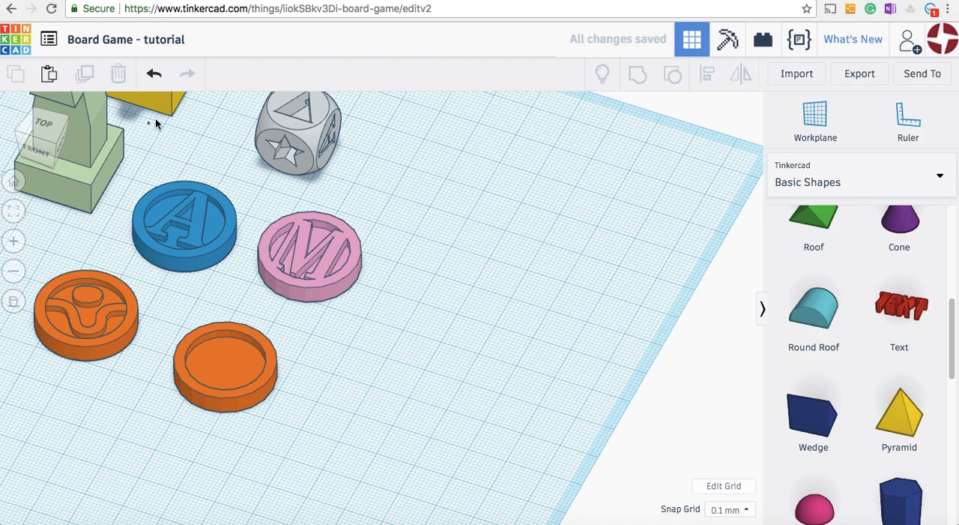
click(225, 367)
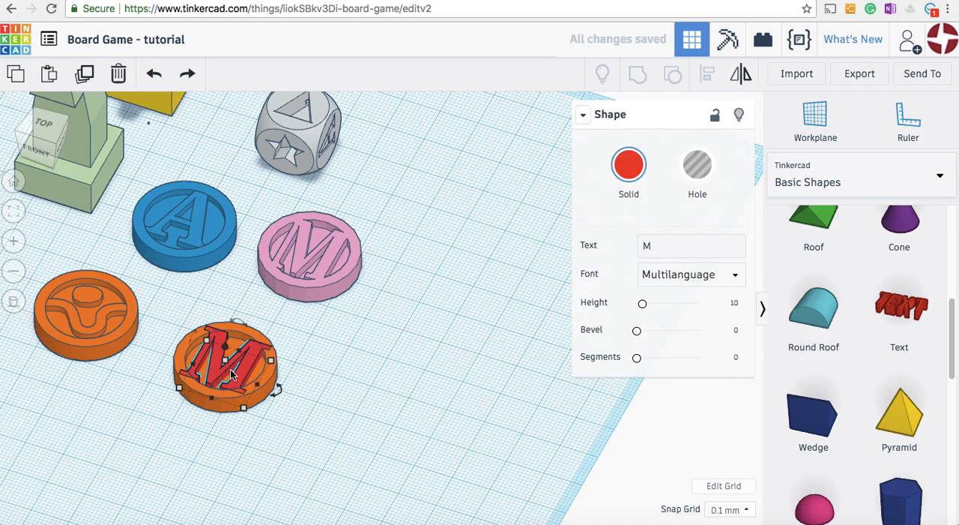
text(K)
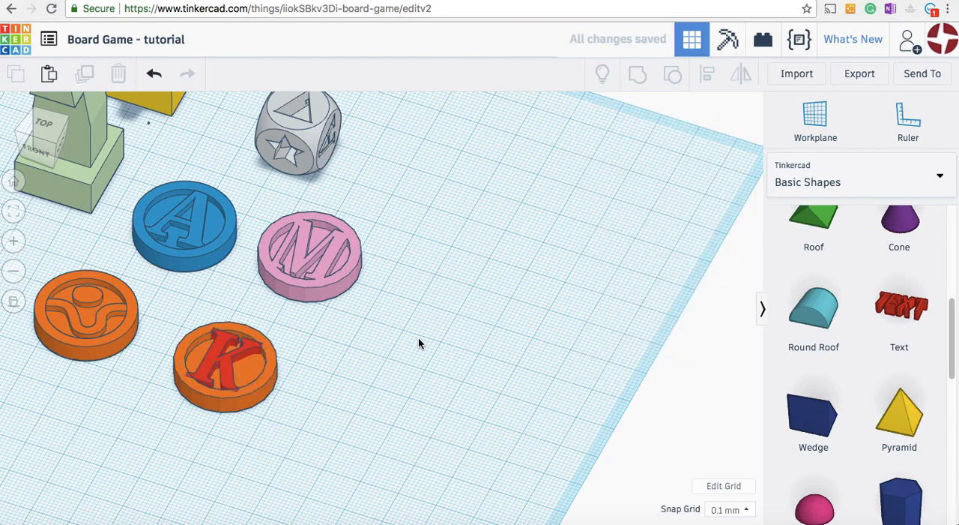
mouse_move(292, 385)
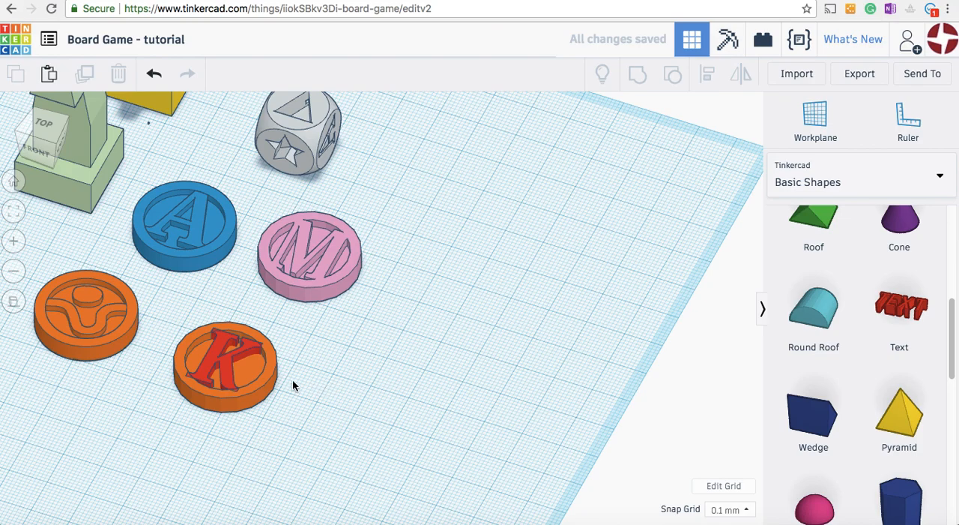
click(225, 360)
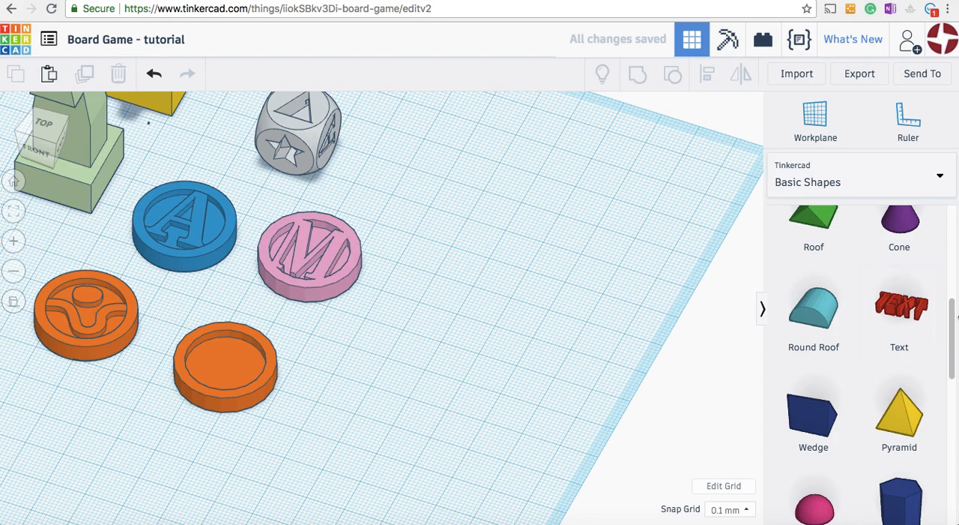
Start a new Scribble shape from lower in the Basic Shapes panel
scroll(down, 3)
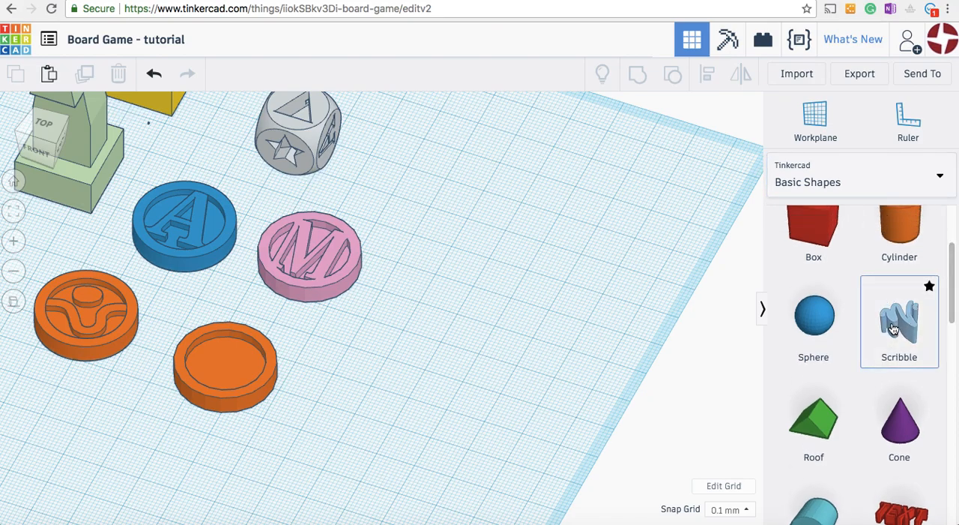
click(899, 314)
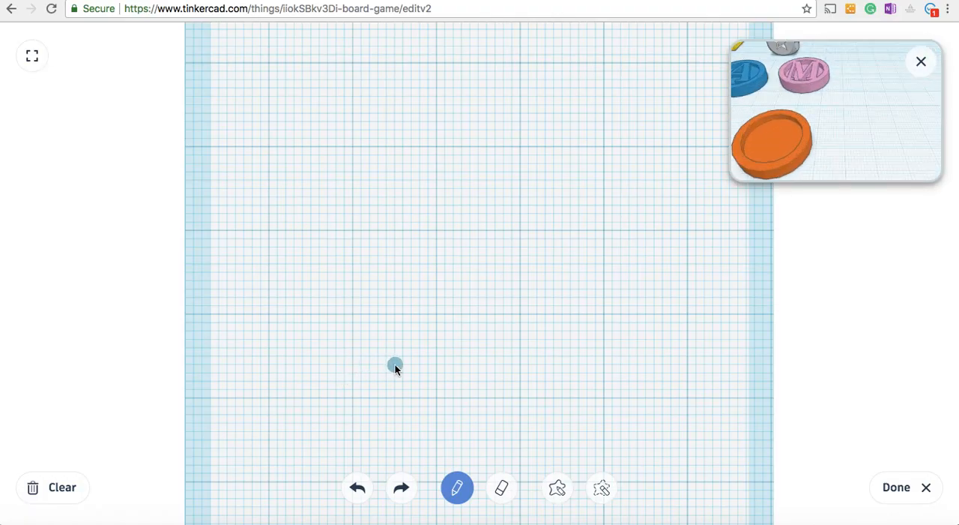
Sketch a wavy line and a small blob, then place the scribble on the tile
drag(396, 367, 446, 357)
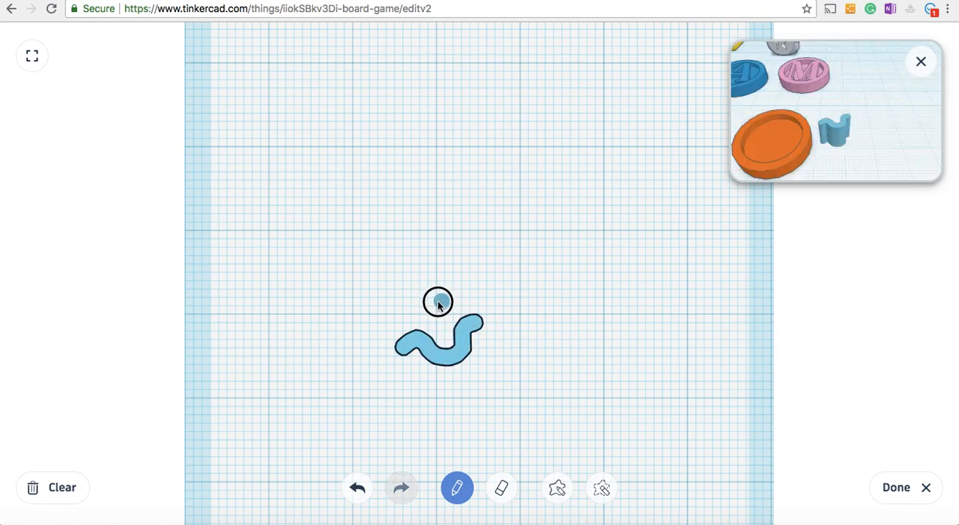
drag(438, 304, 469, 334)
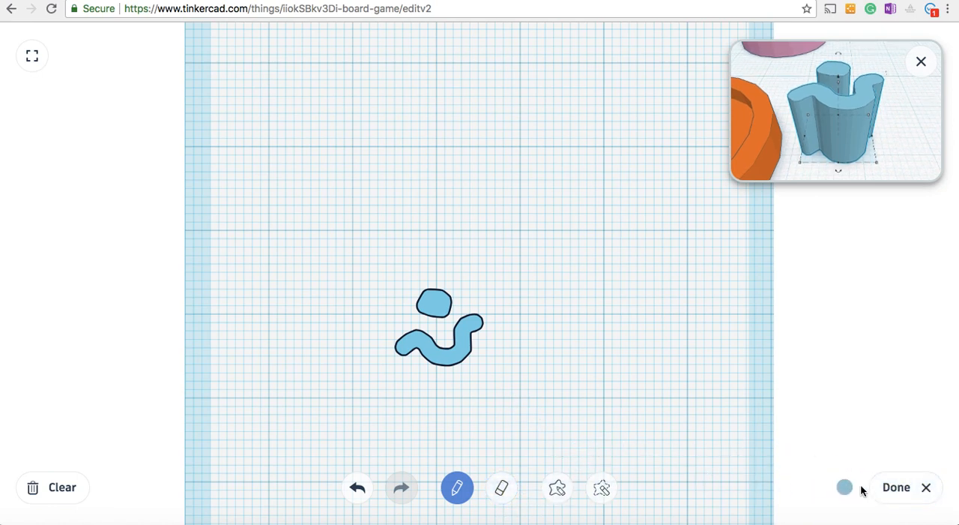
click(896, 487)
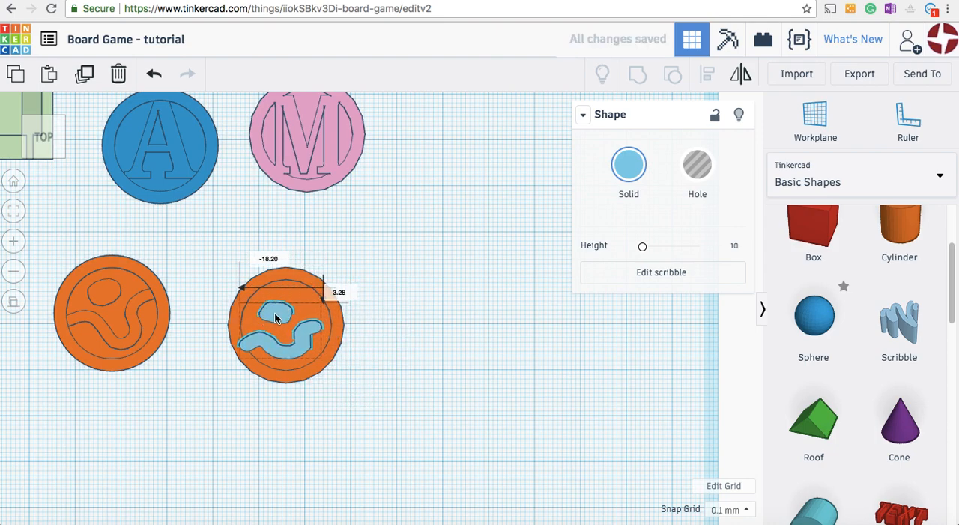
Check the scribble's height from the side, then select it with the plain tile
drag(329, 292, 330, 294)
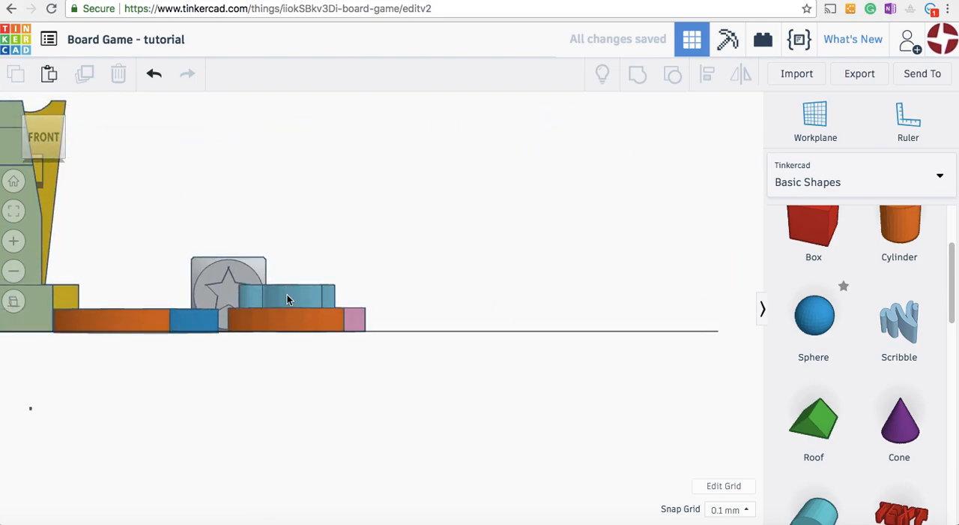
click(299, 296)
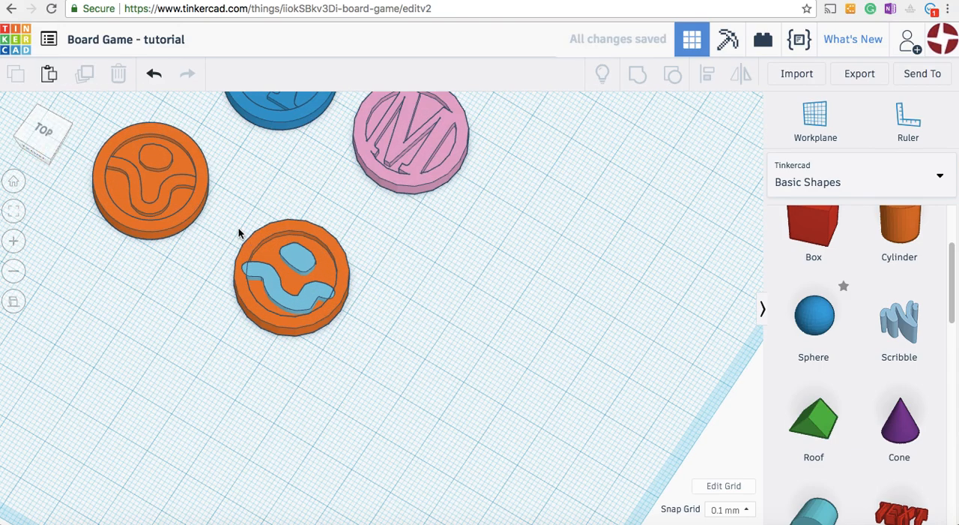
click(291, 277)
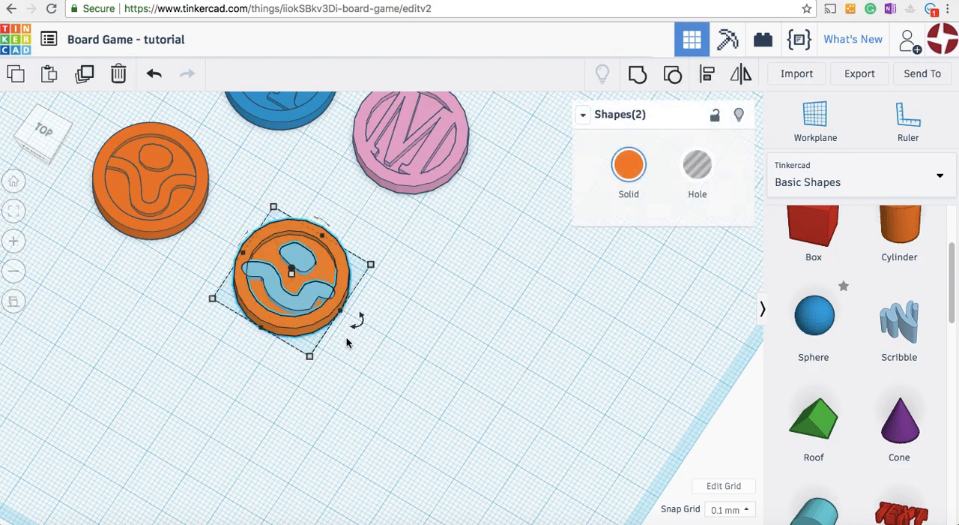
mouse_move(638, 73)
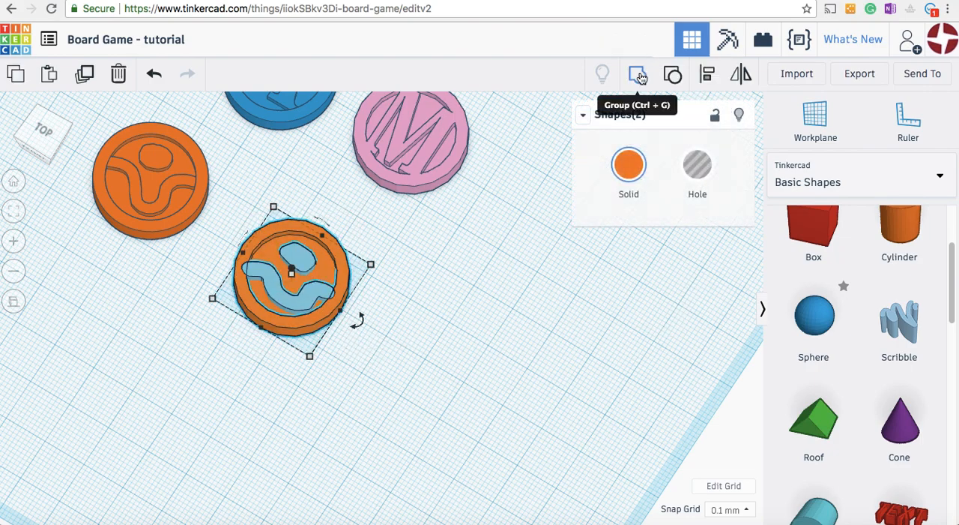
Group the blue scribble and orange tray into one tile with a raised swirl
click(638, 73)
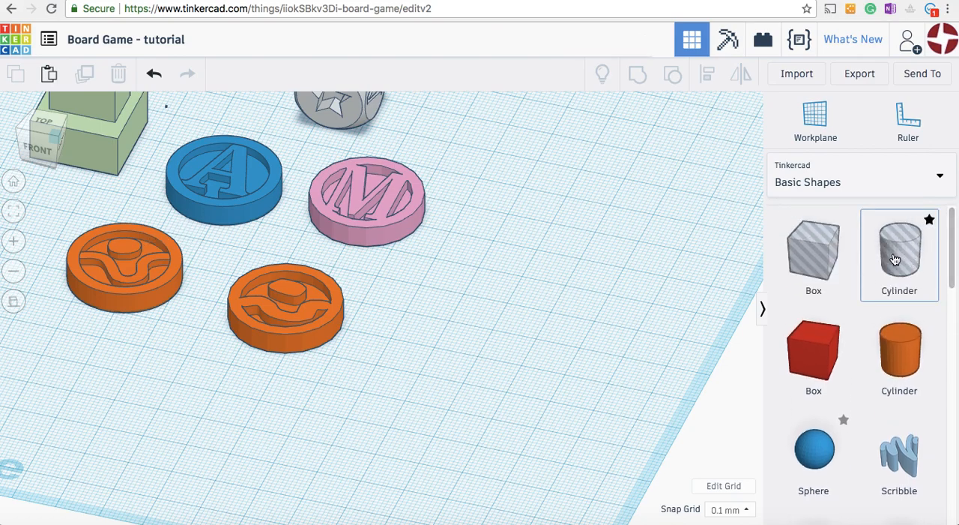
Place a Round Roof beside the scribble tile and switch it to a Hole
scroll(down, 3)
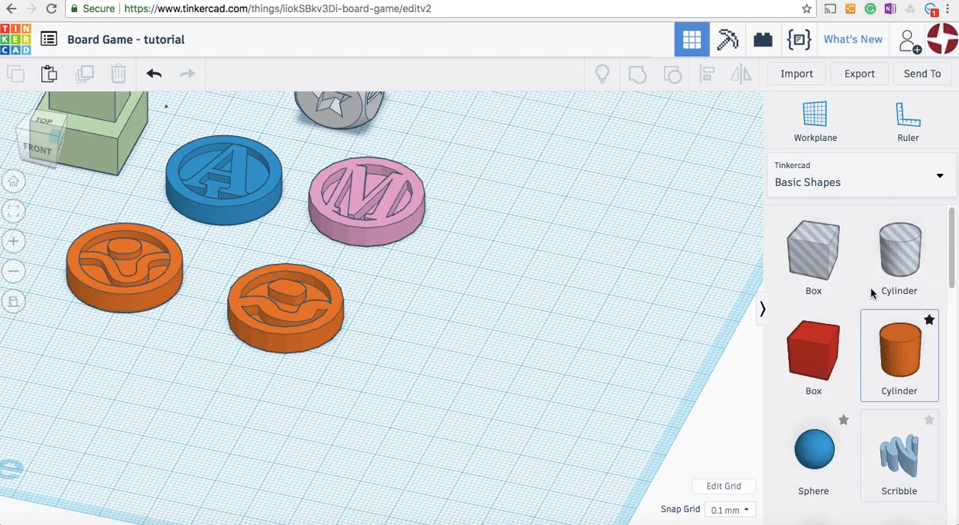
scroll(down, 3)
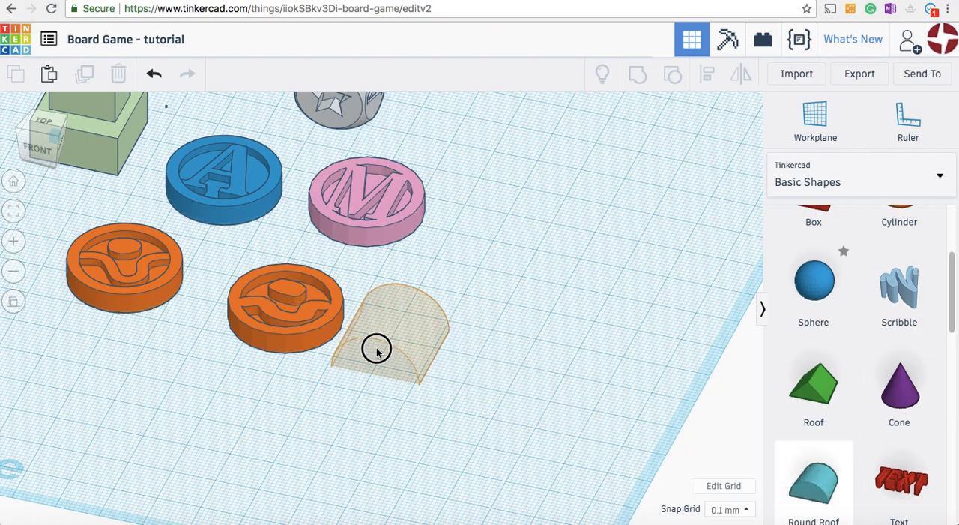
click(377, 348)
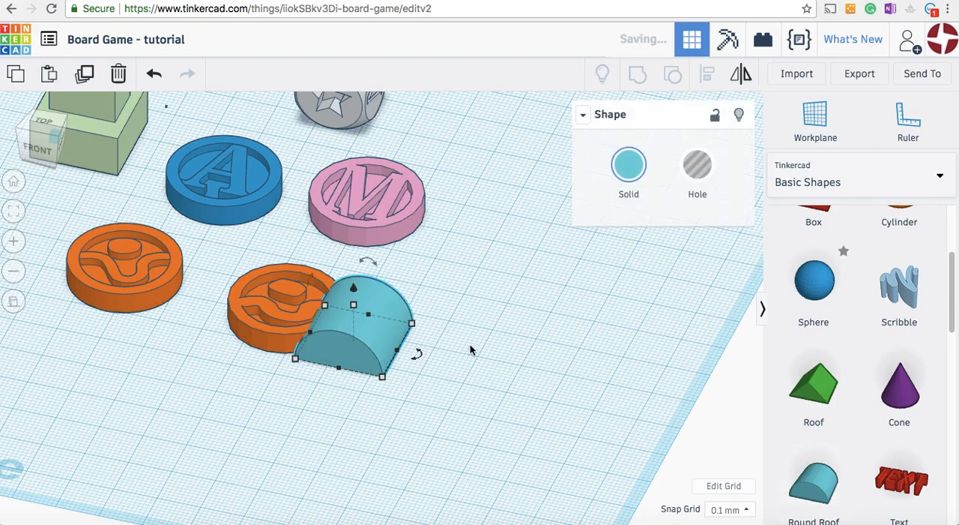
click(628, 164)
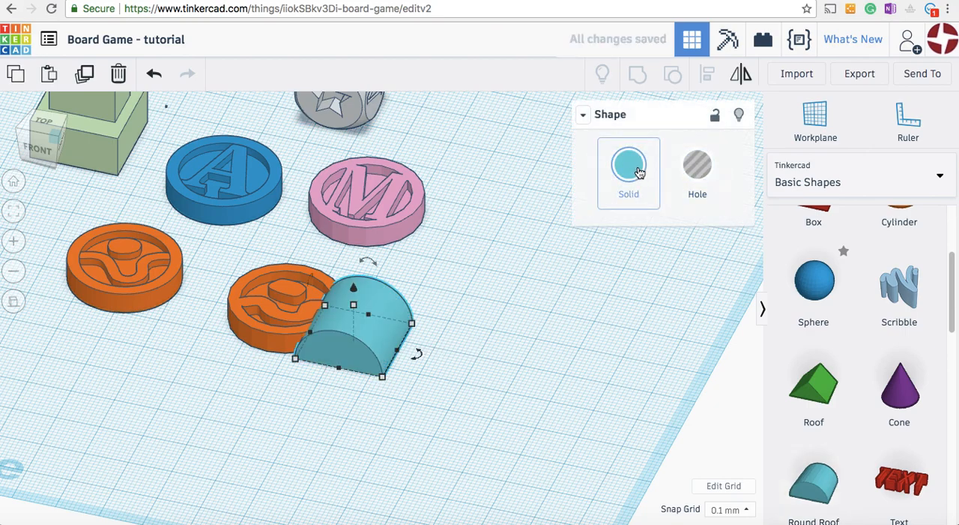
click(697, 172)
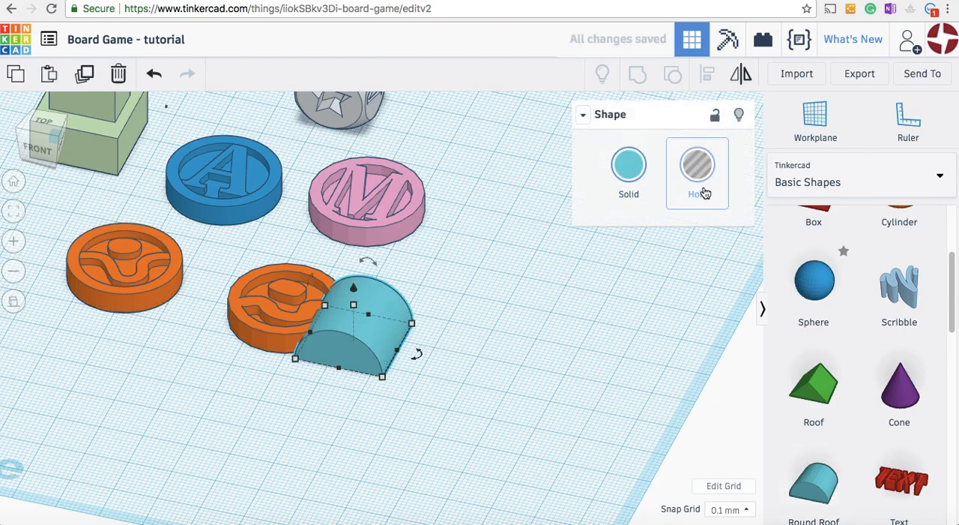
click(697, 163)
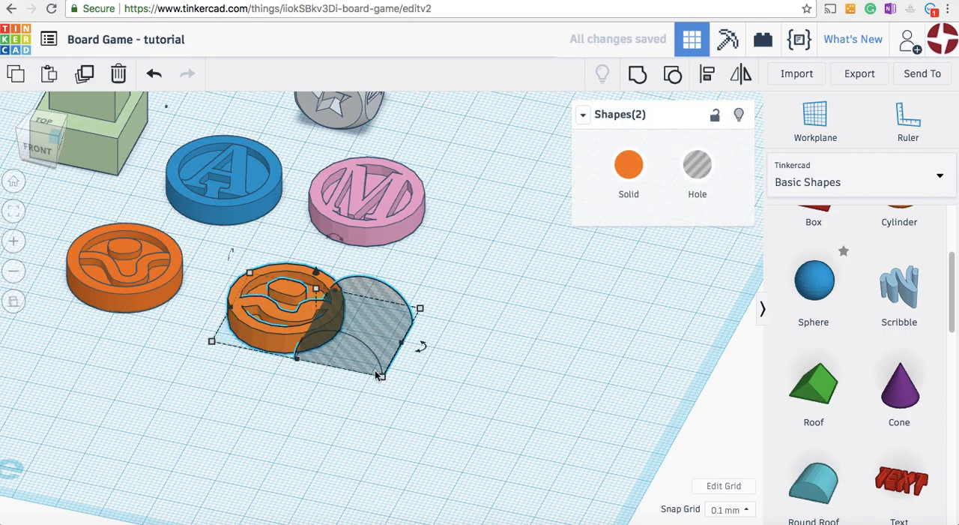
click(638, 74)
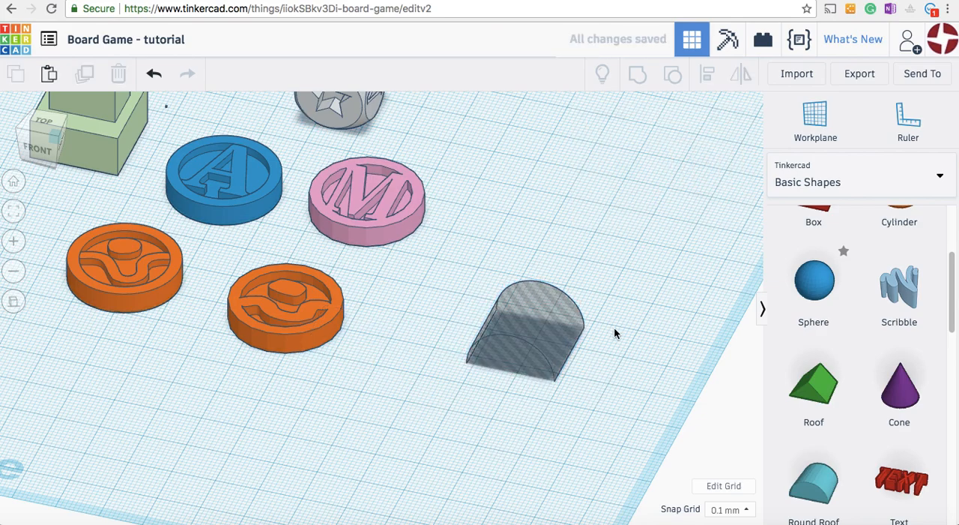
click(524, 330)
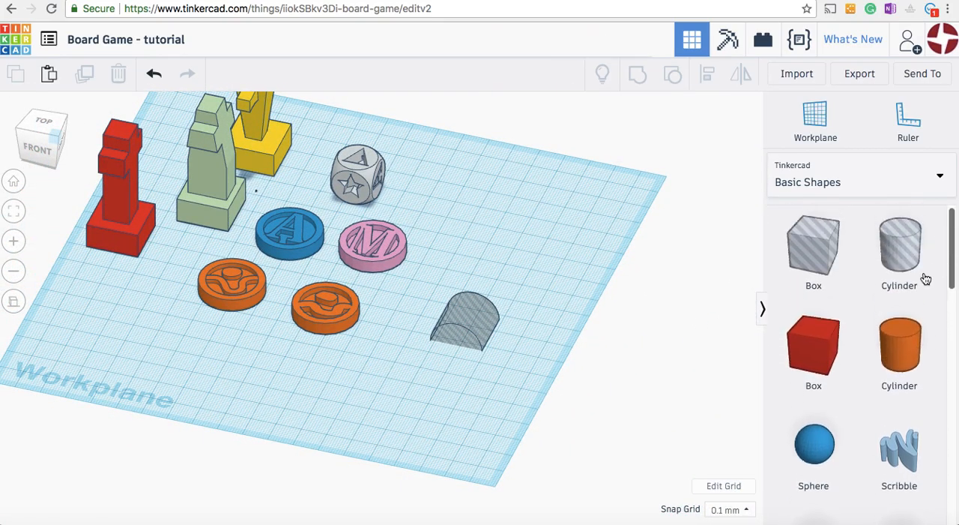
mouse_move(494, 263)
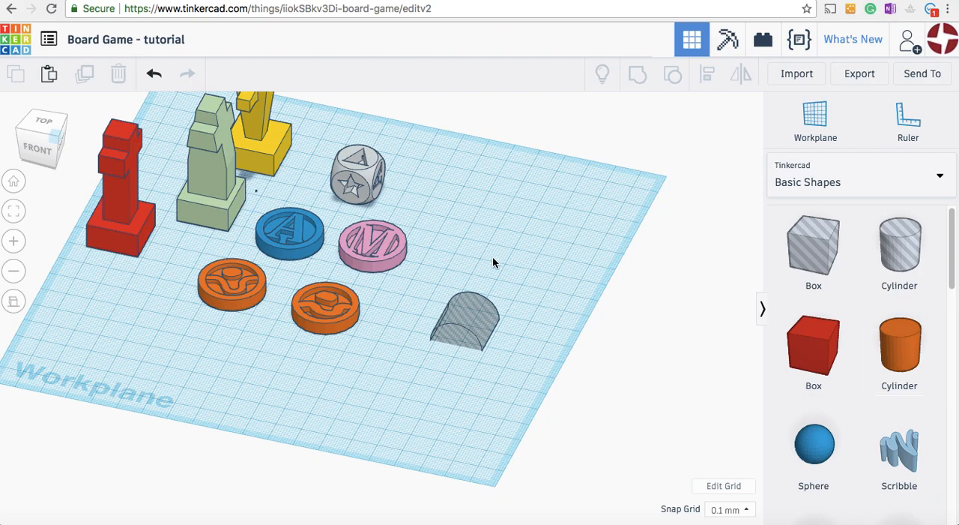
mouse_move(507, 307)
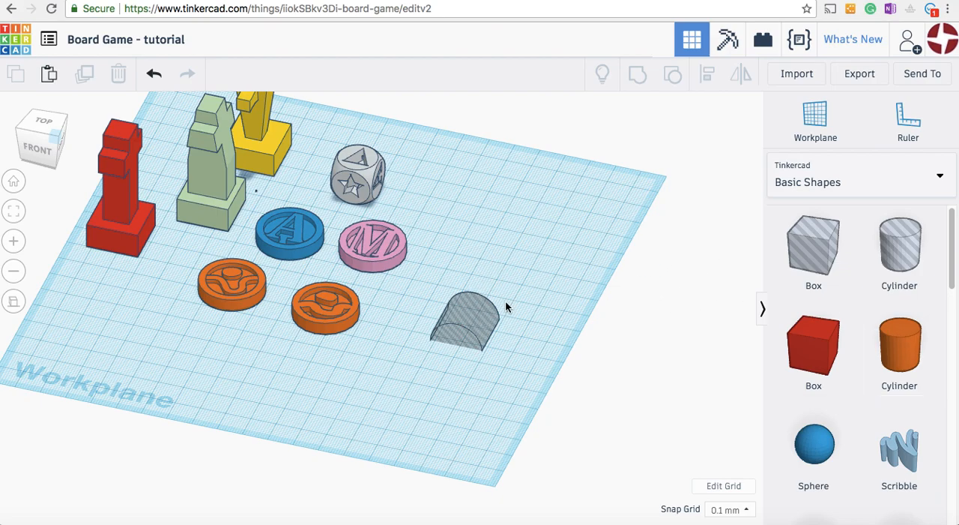
mouse_move(638, 74)
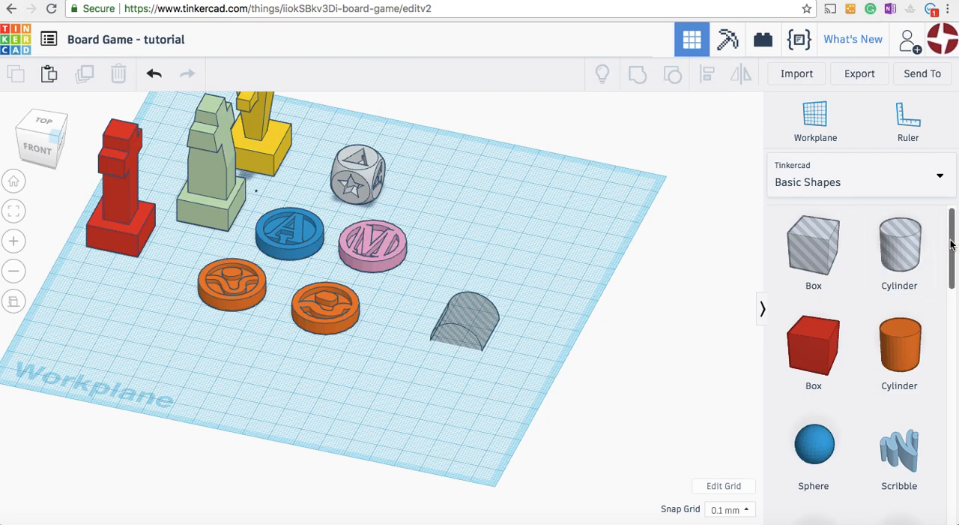
scroll(down, 3)
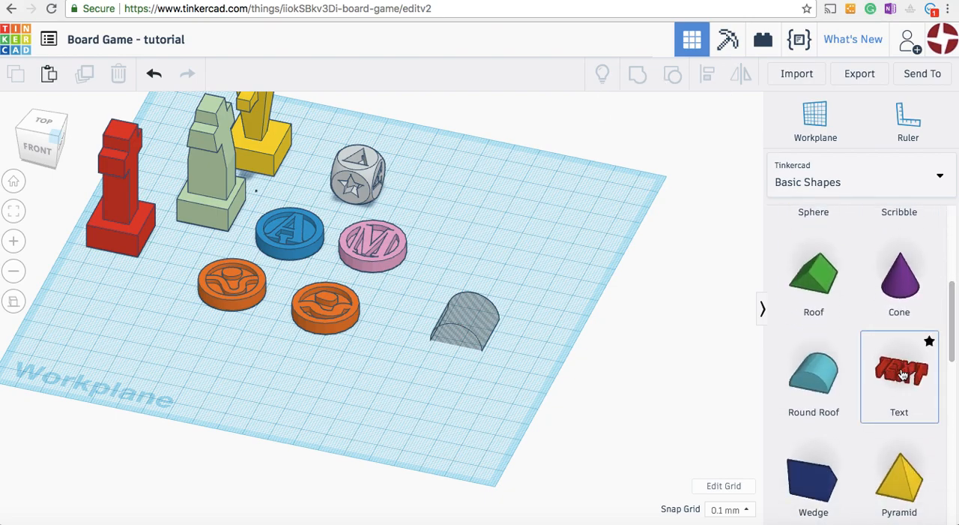
scroll(down, 3)
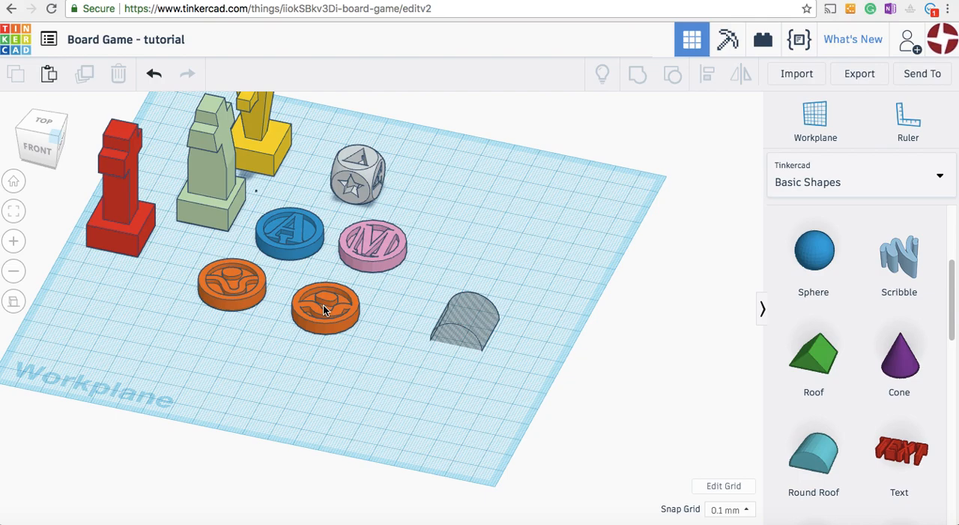
mouse_move(283, 282)
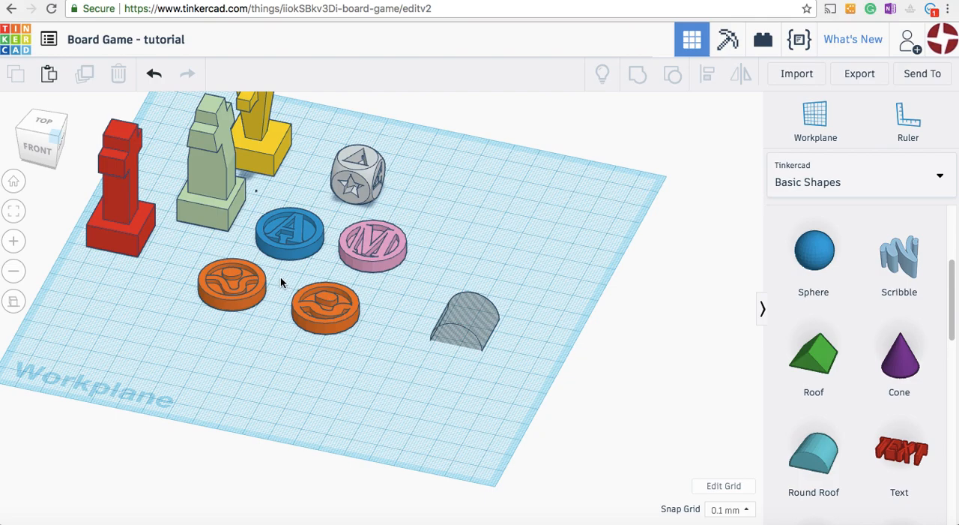